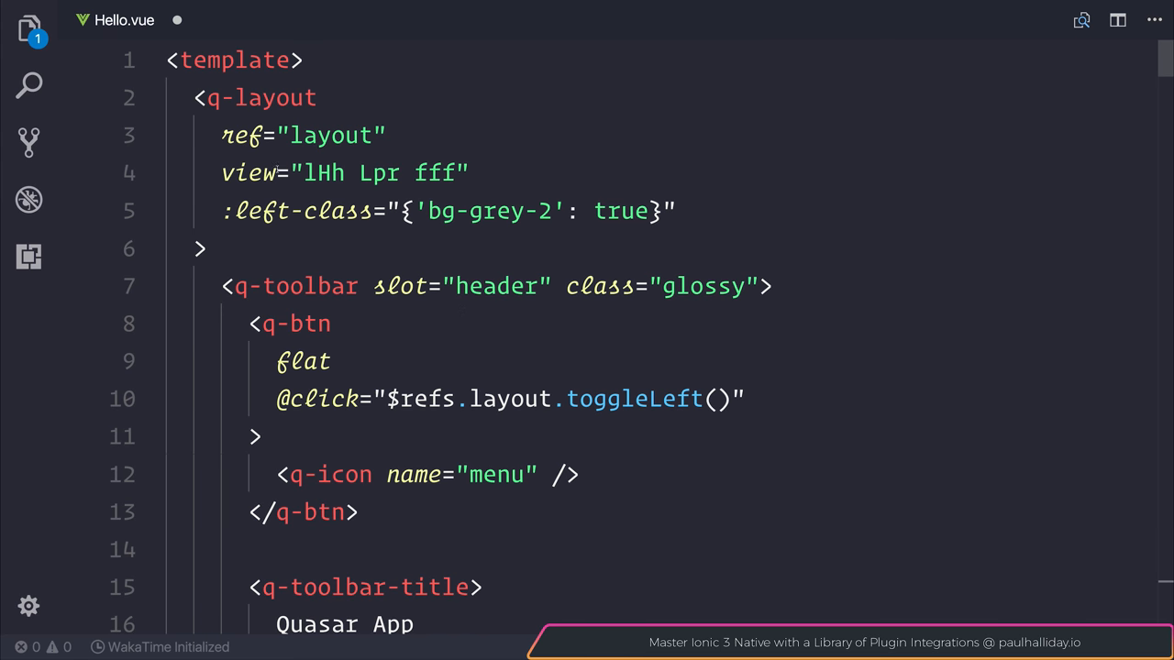
mouse_move(138, 35)
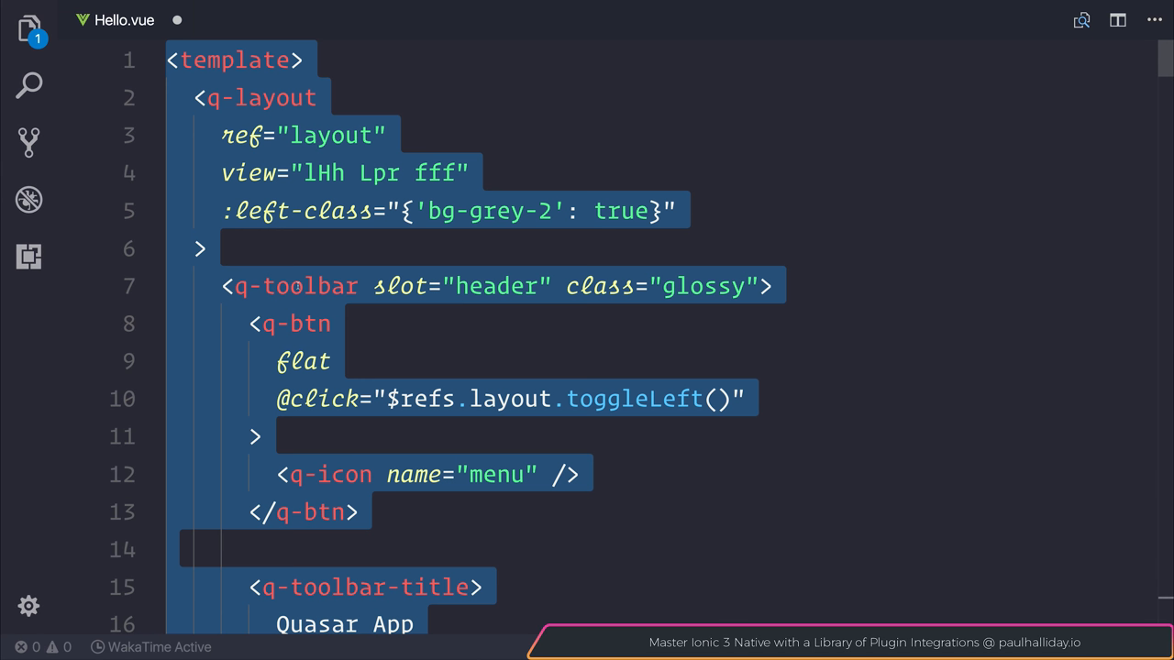
Strip Hello.vue down to an empty <template> block and a script exporting a bare default object
text(te)
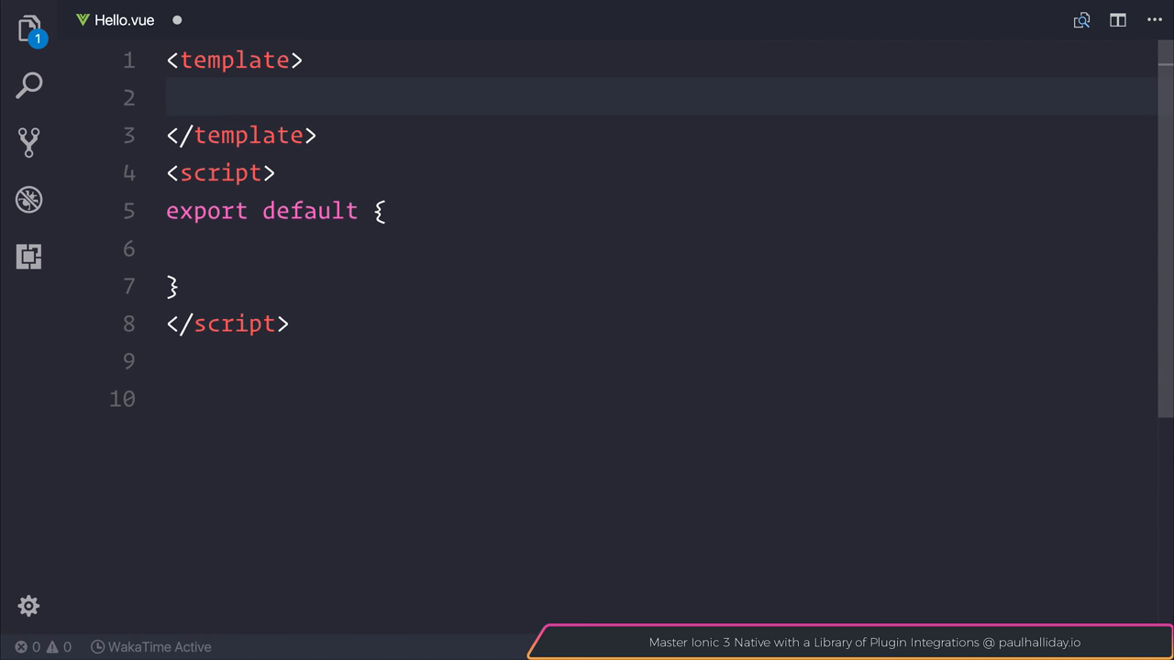
Add a q-toolbar holding a q-toolbar-title reading Home inside the template
text(<q-toolbar>)
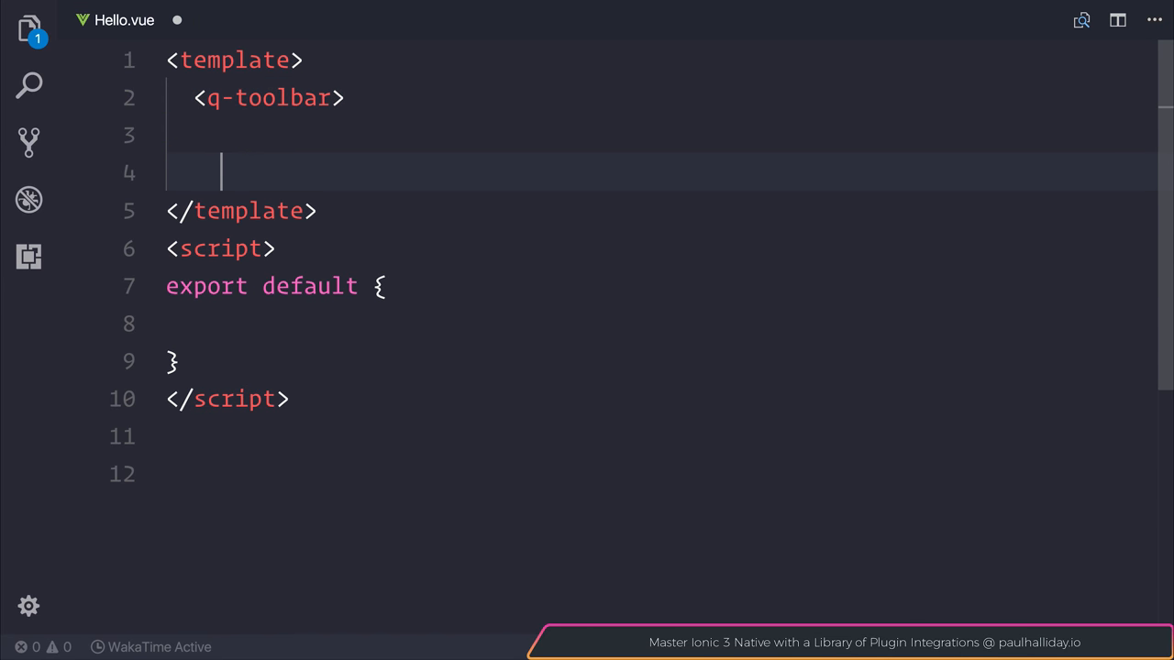
text(</q-toolbar>)
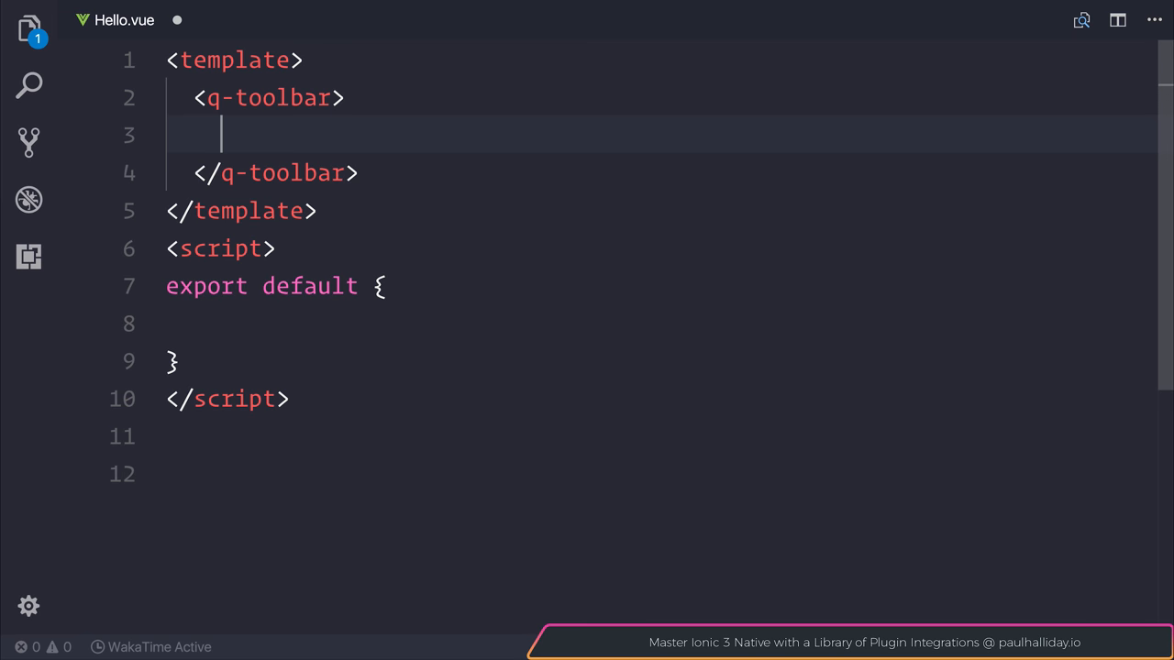
text(<)
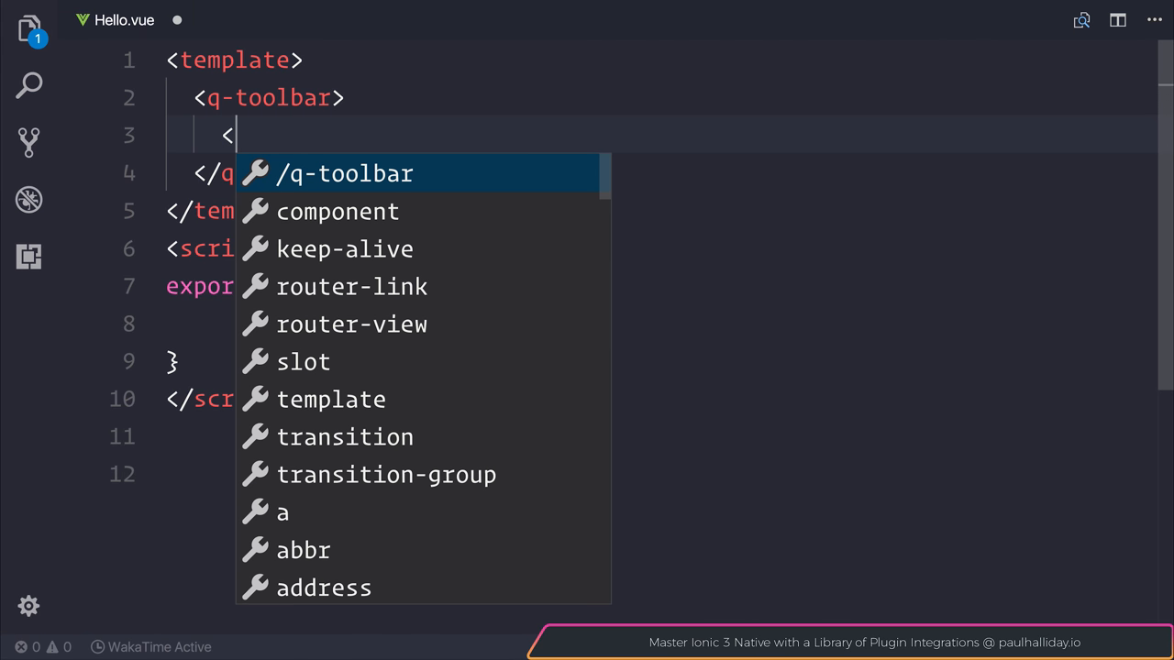
text(q-toolbar-title>)
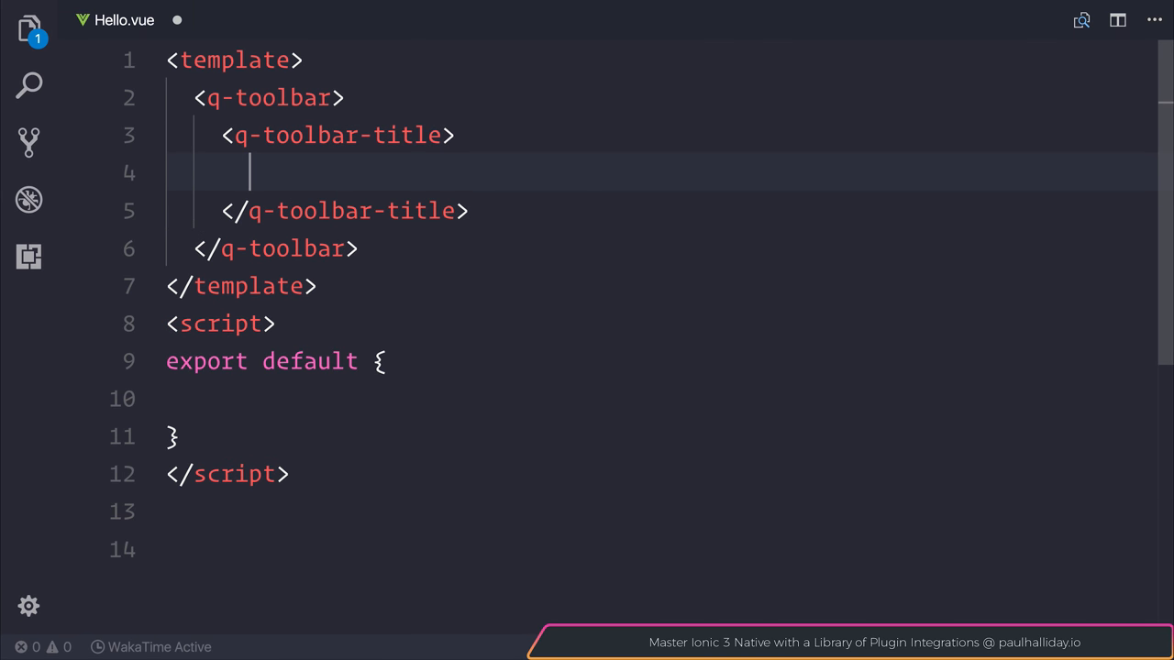
text(Home)
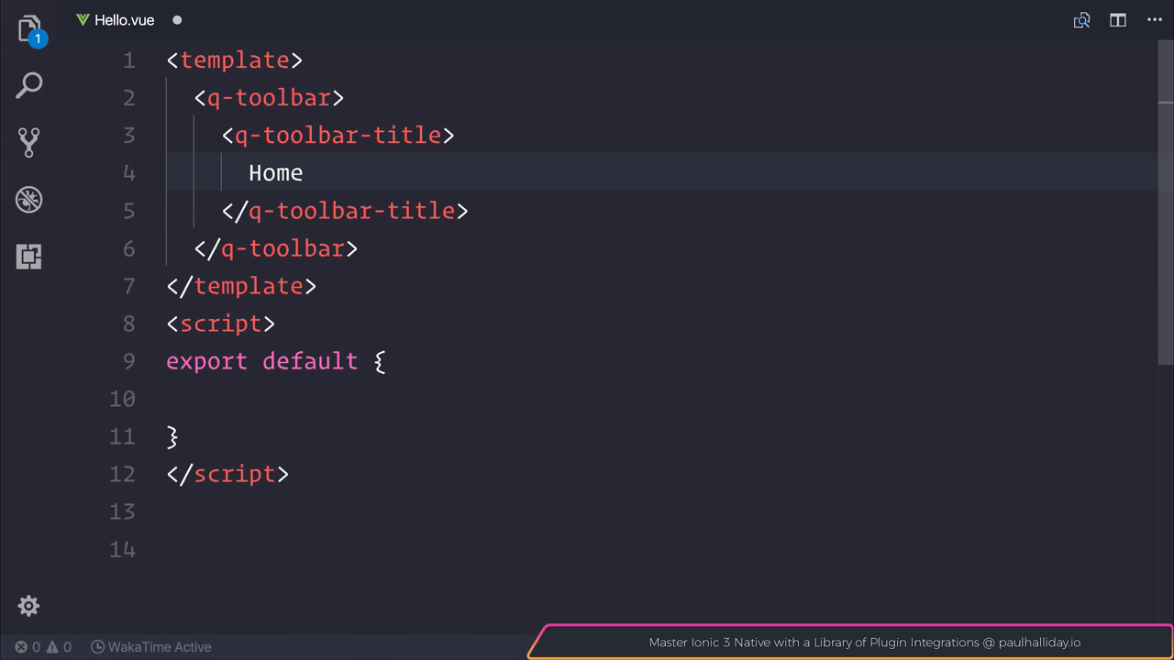
key(Enter)
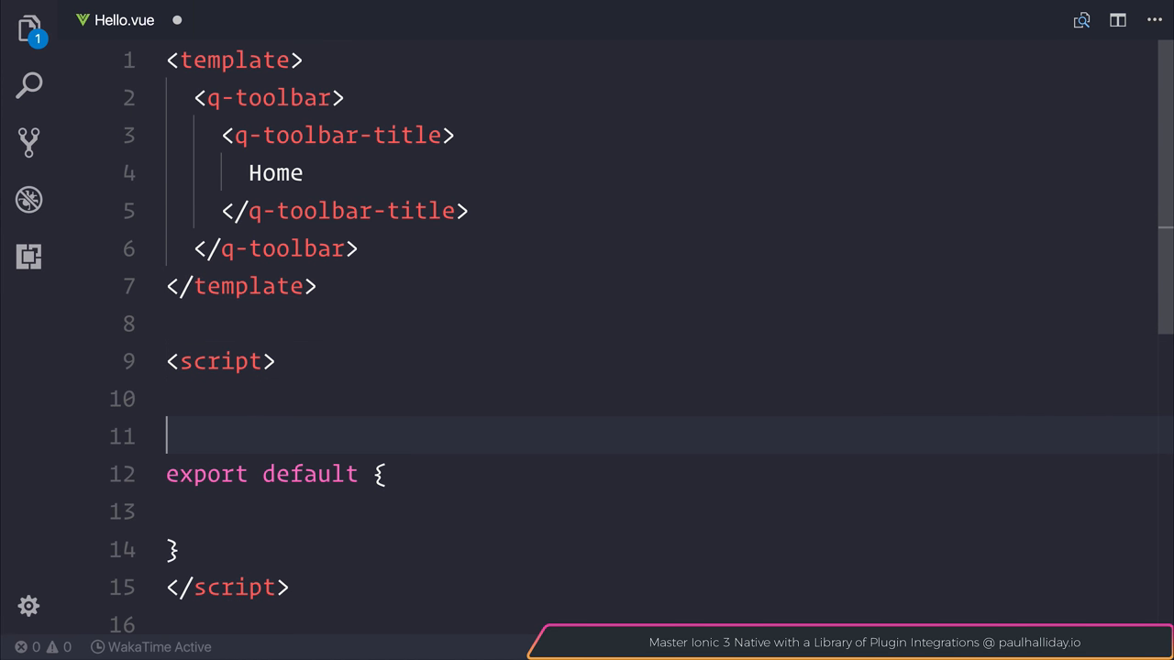
Import QToolbar and QToolbarTitle from 'quasar' above the export
key(enter)
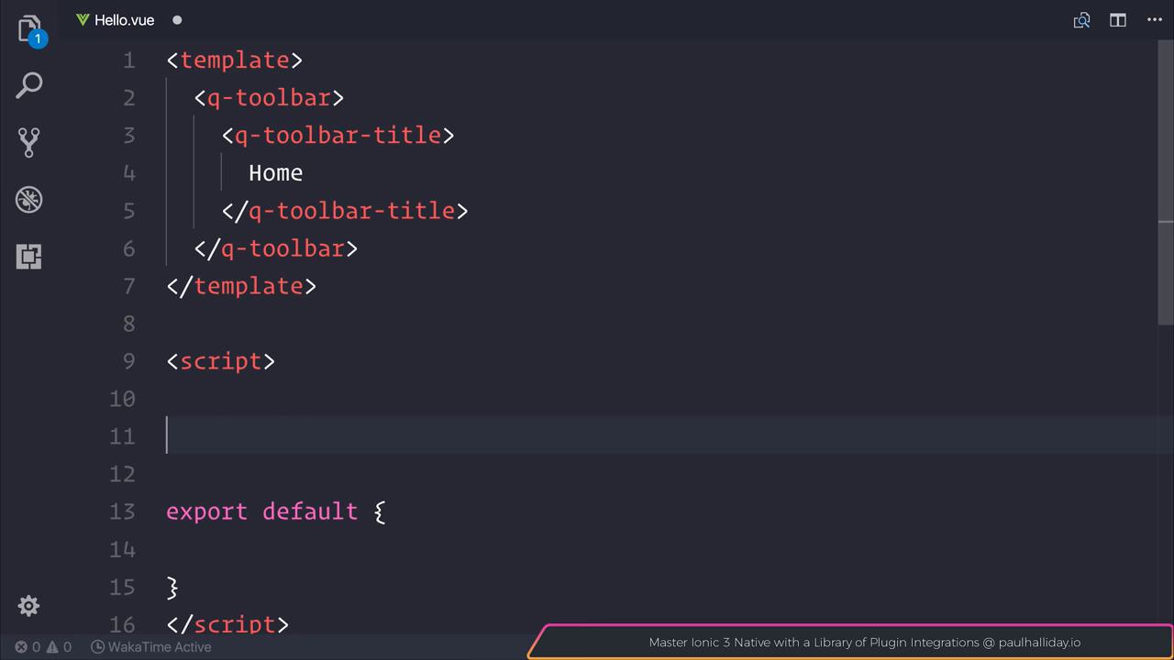
text(import {})
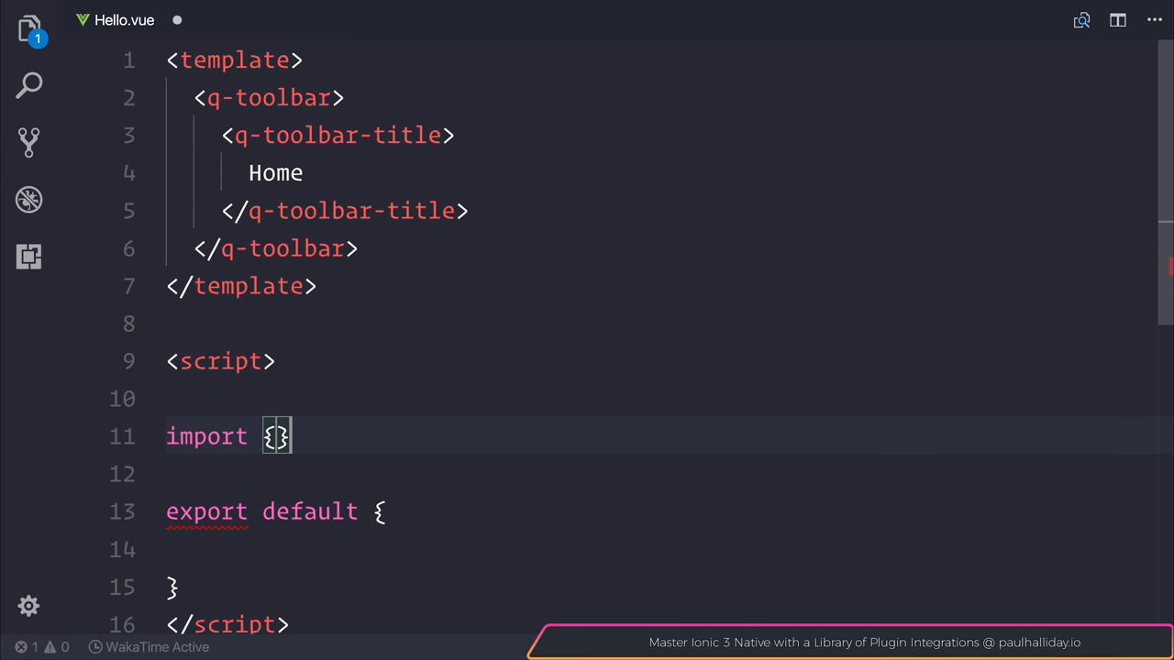
text(from 'qua')
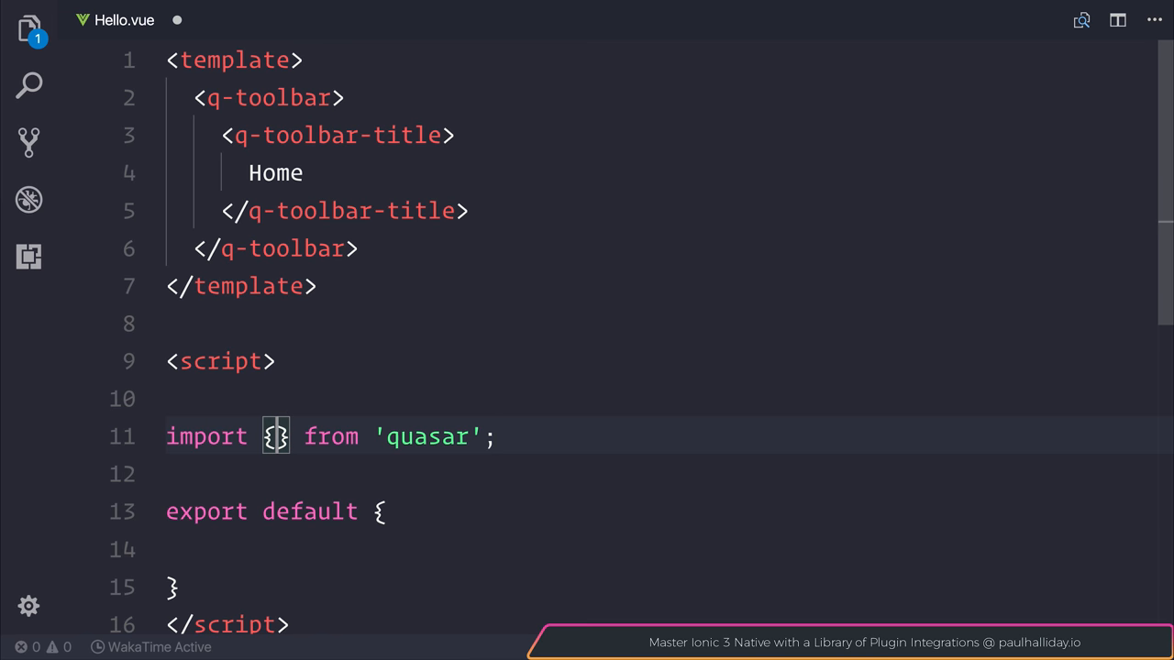
text(QToolbar, QToolbarTitle)
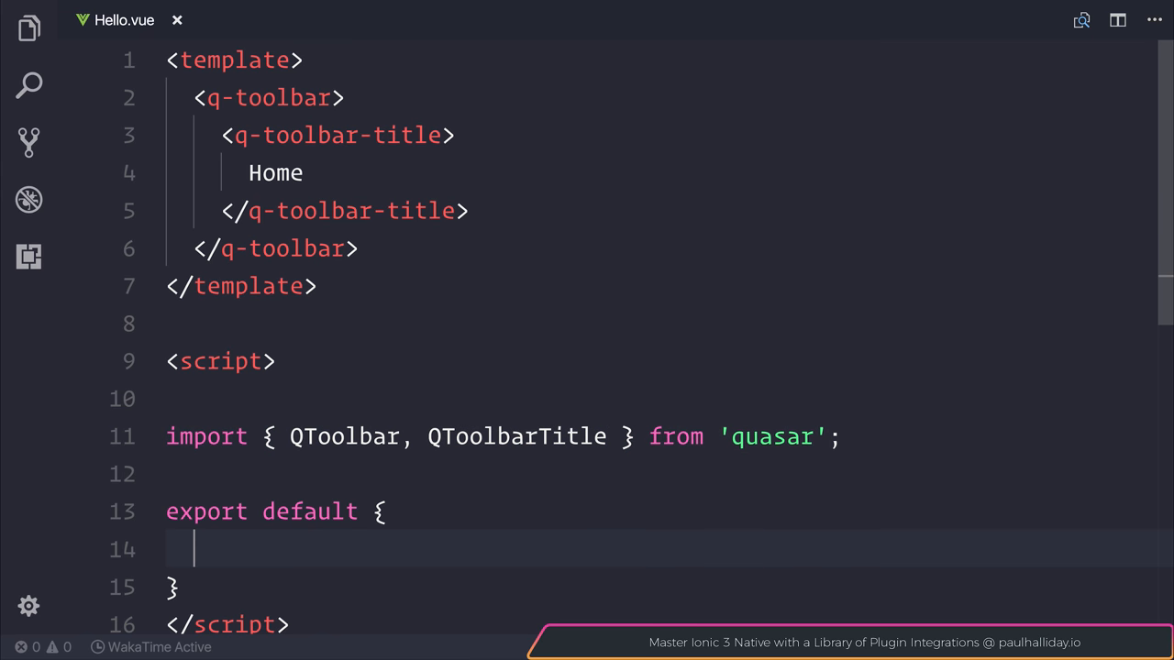
Register QToolbar and QToolbarTitle under components in the exported object
text(components:)
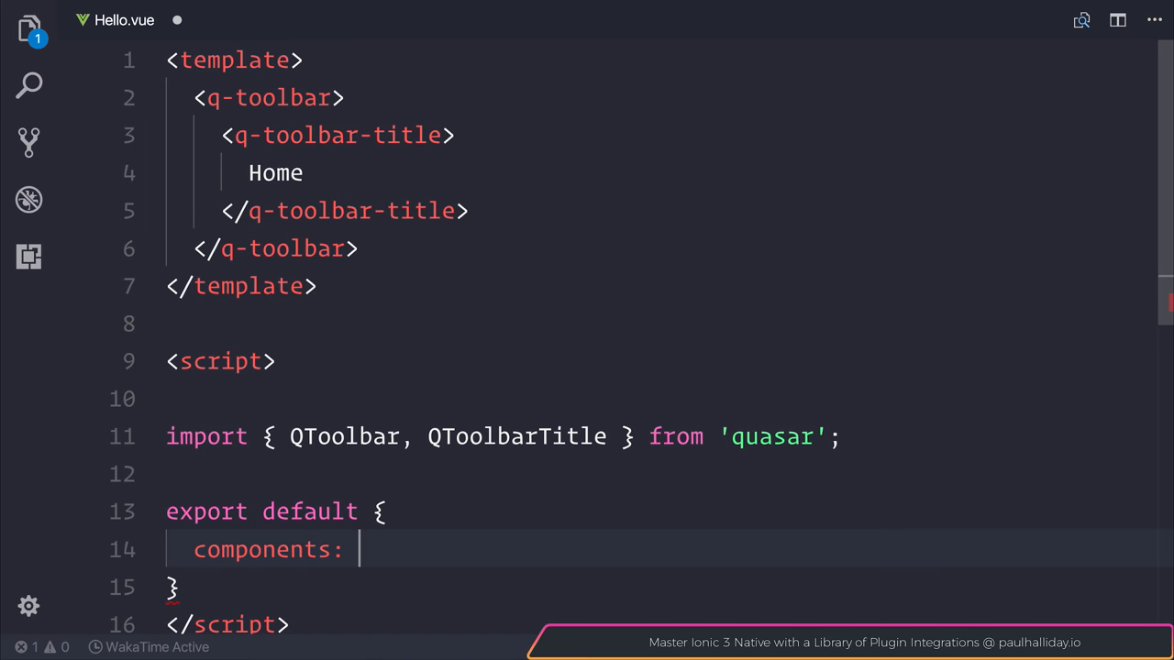
text({)
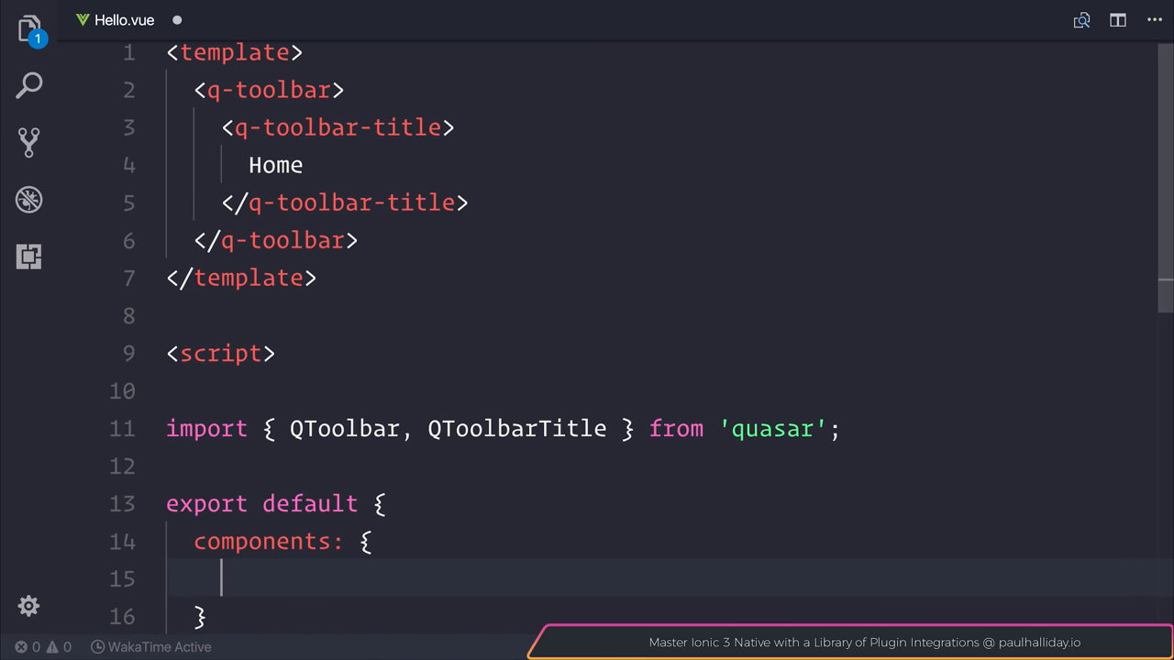
text(QToolbar,)
text(QToolbarTitle)
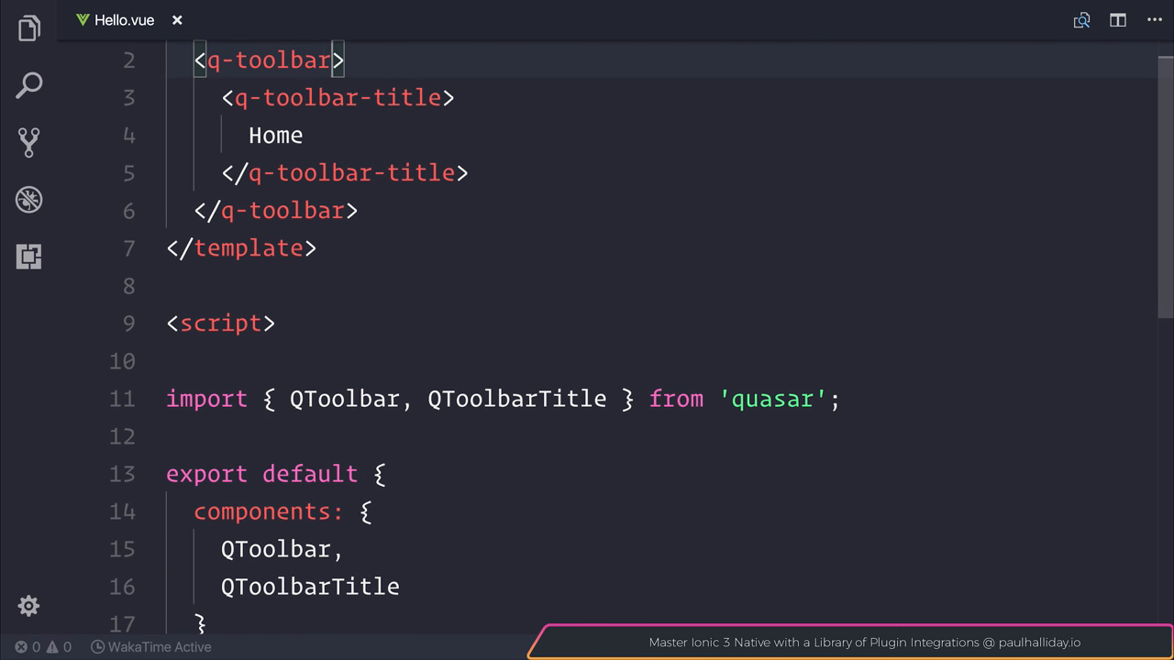
Give the q-toolbar a color attribute, trying secondary and positive before settling on info
text(color="se")
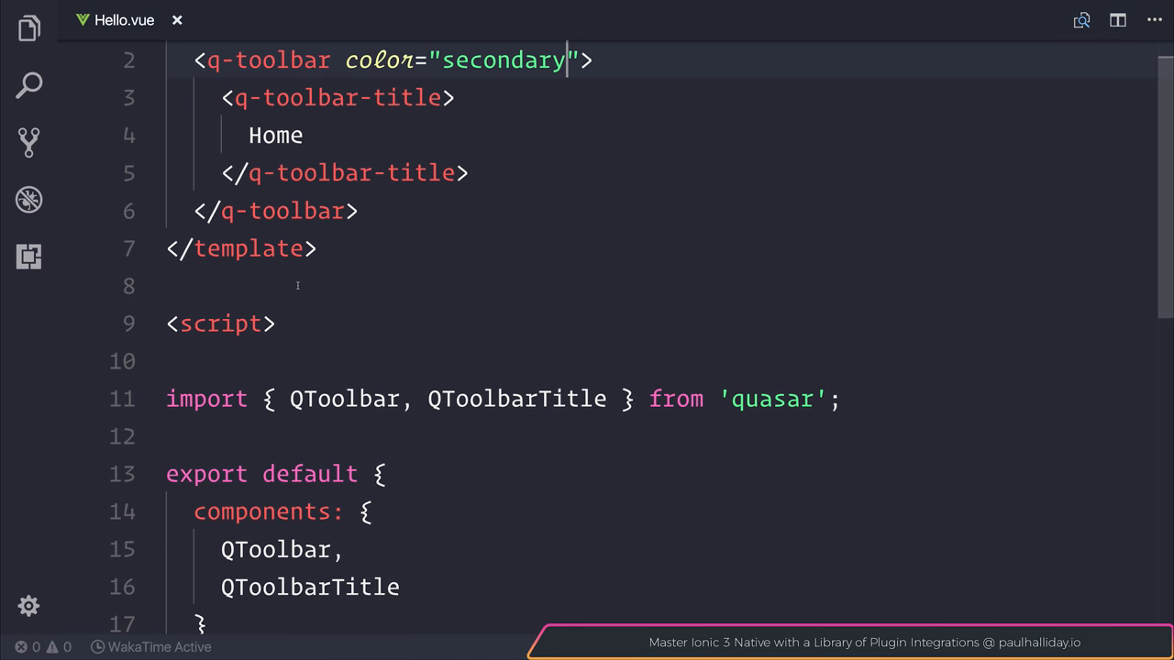
text(posi)
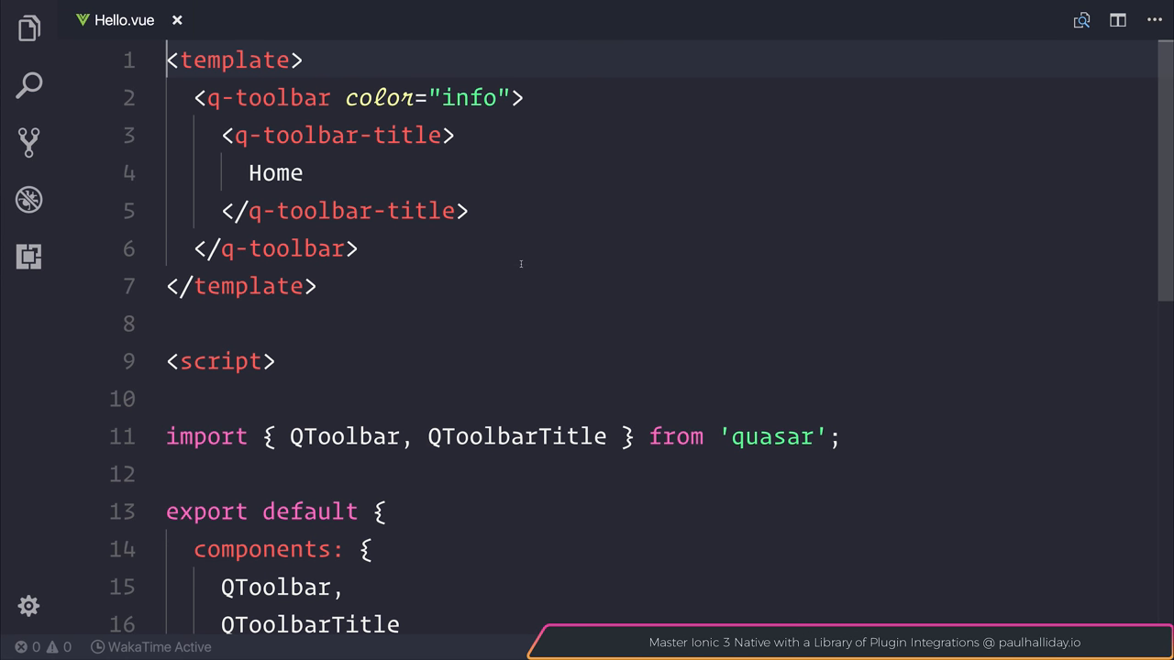
Wrap the toolbar in a div and add a second info toolbar marked inverted below it
drag(193, 97, 358, 248)
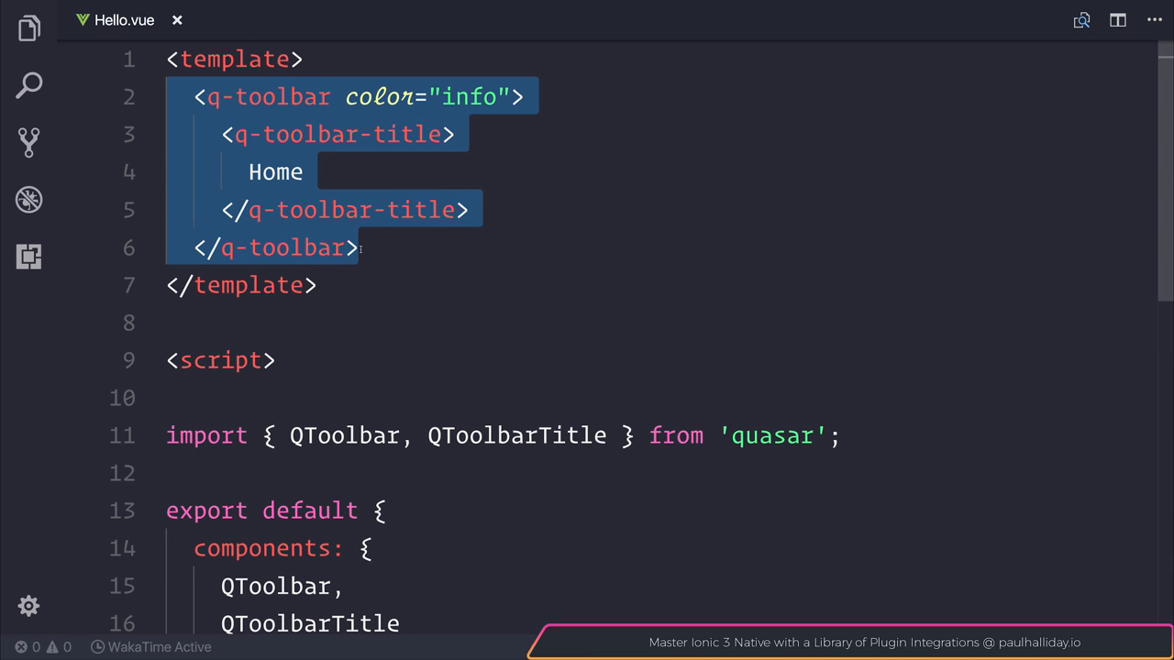
click(358, 248)
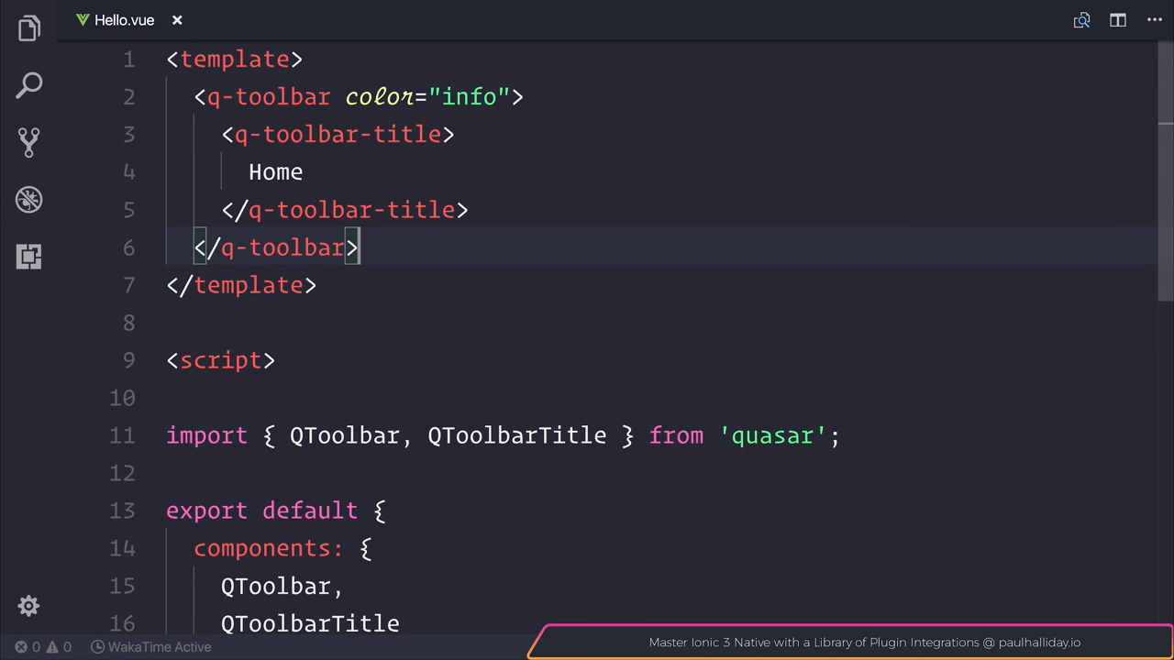
text(div)
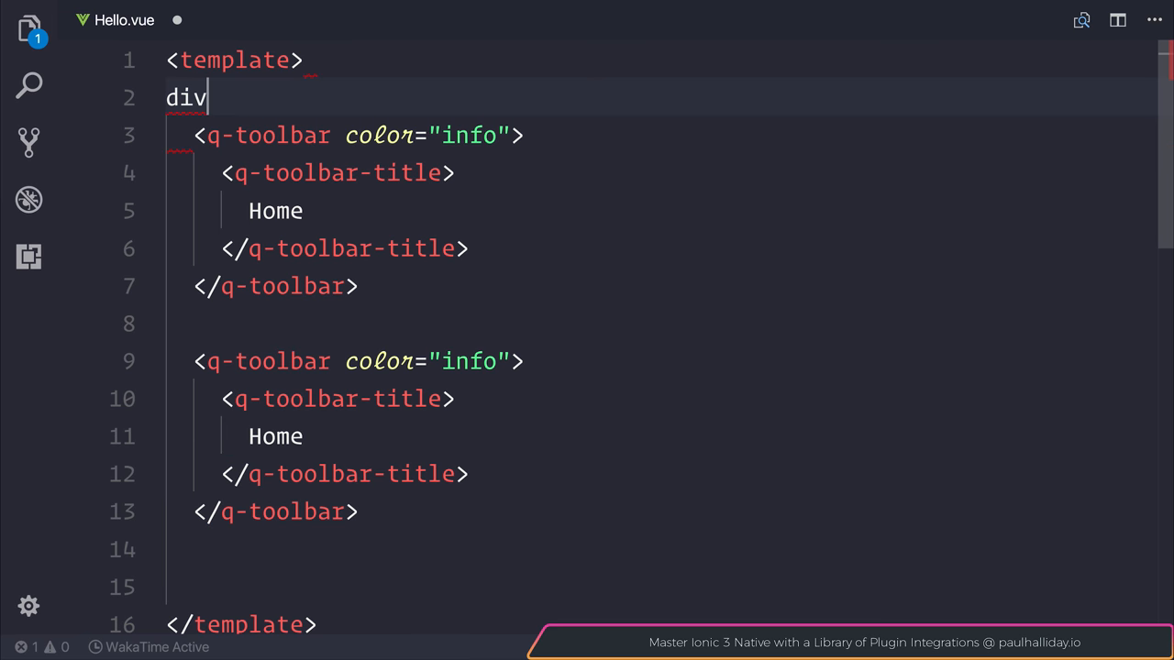
text(<)
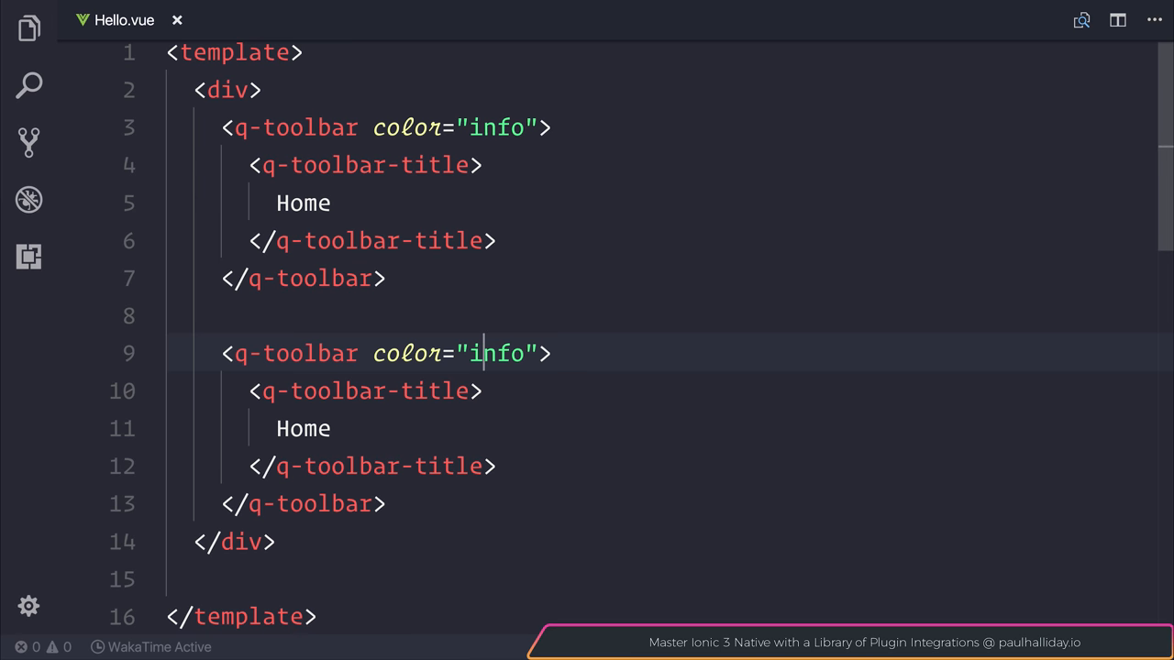
text(inver)
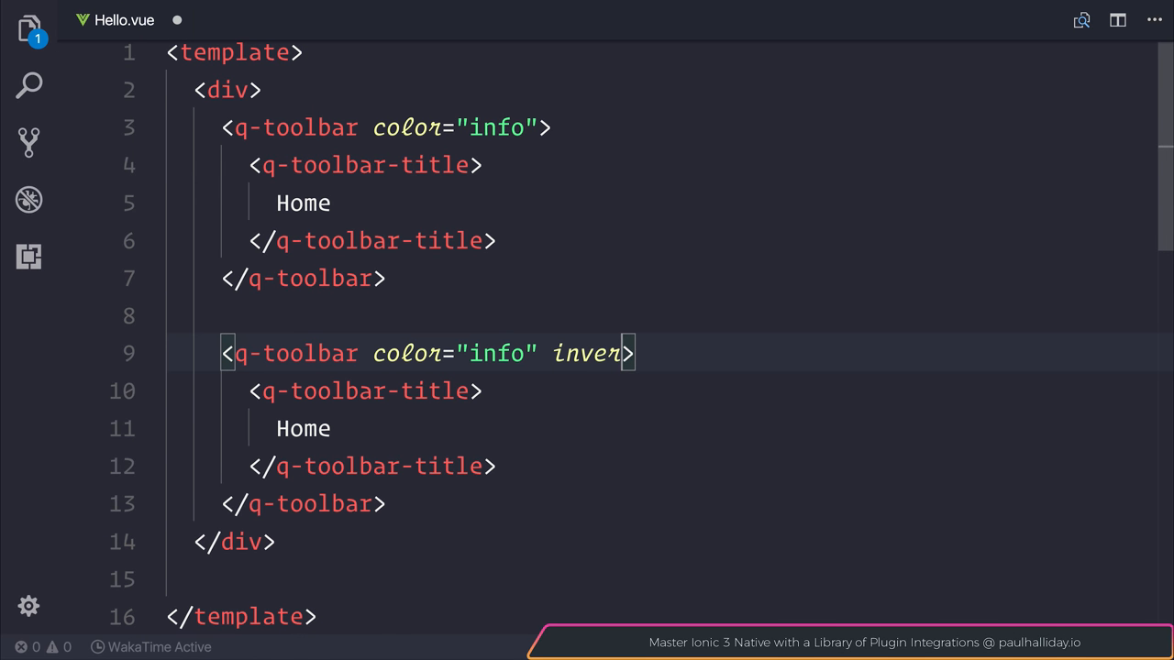
text(ted)
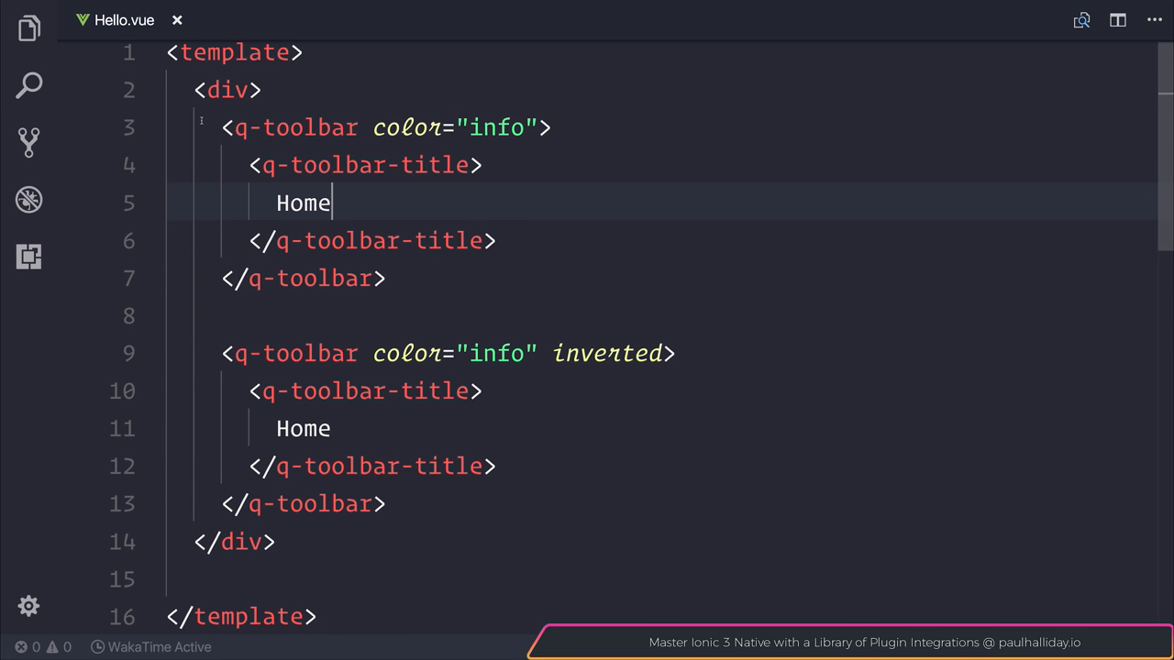
Add a span with slot="subtitle" reading My Subtitle under the Home title
key(Enter)
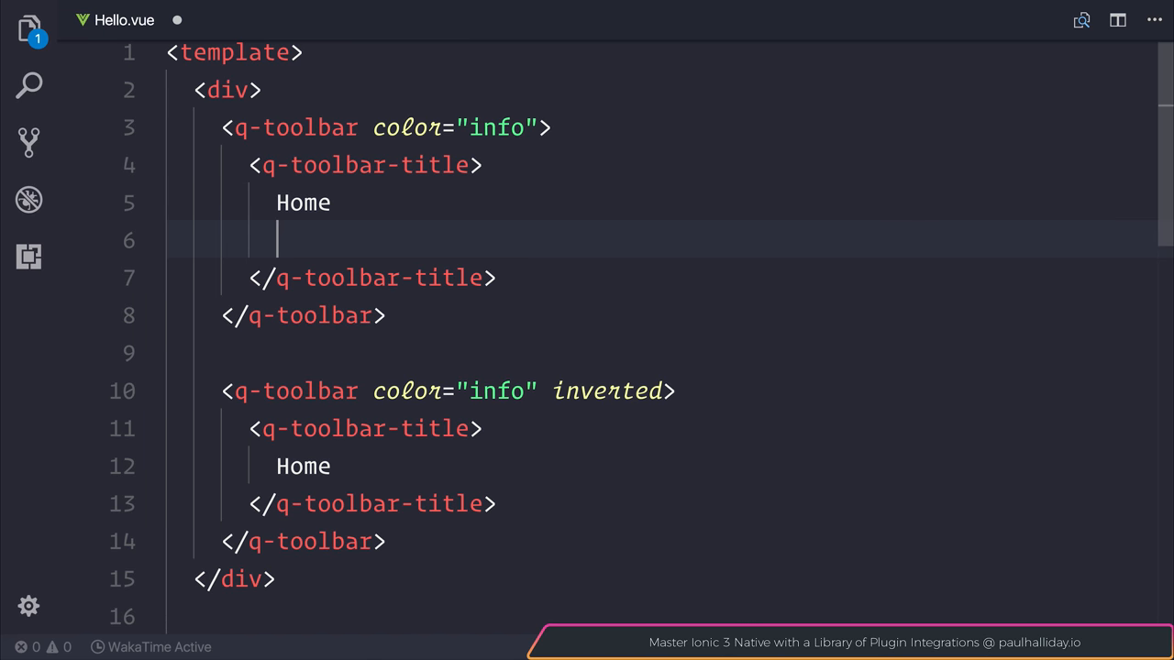
text(span></)
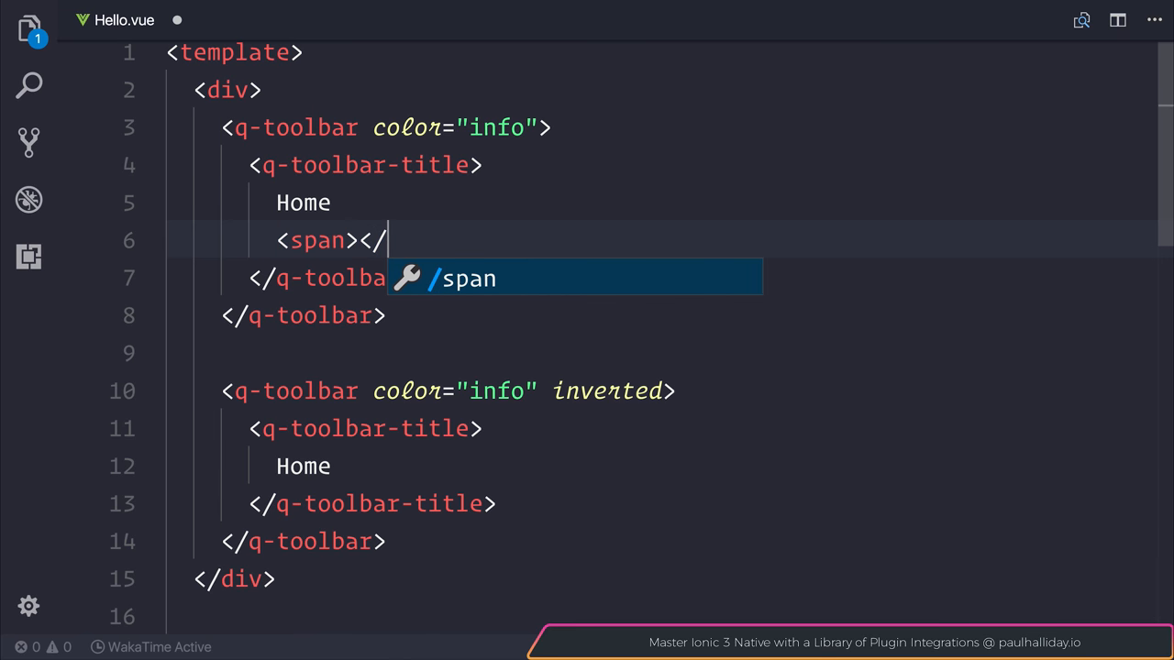
key(Enter)
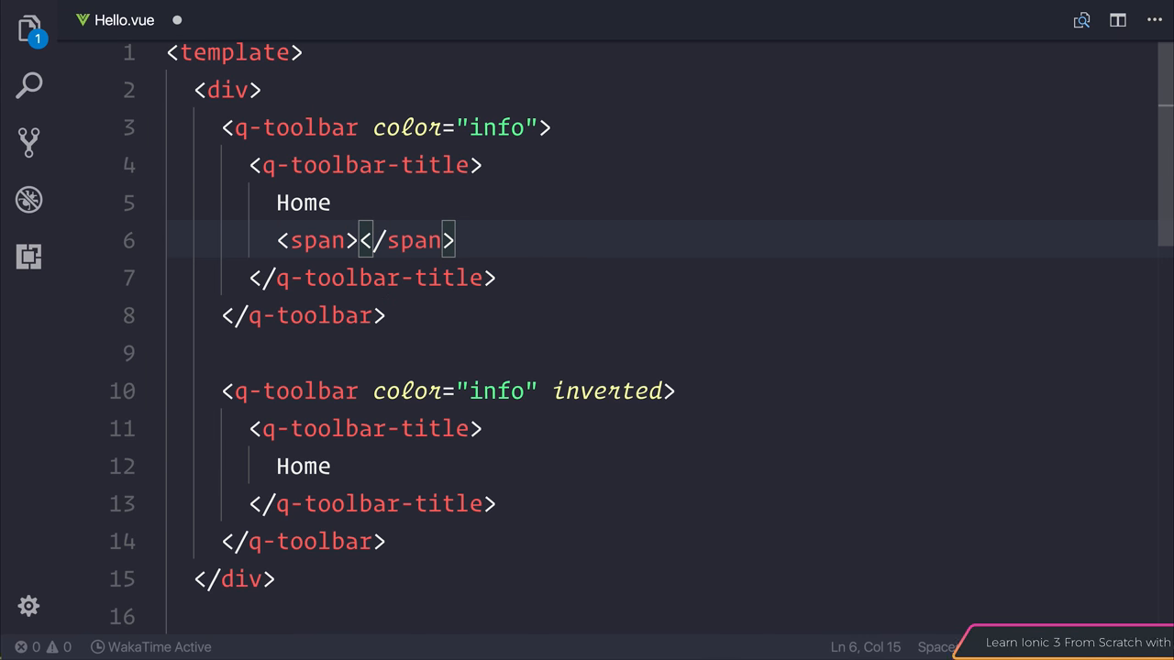
text(slot=")
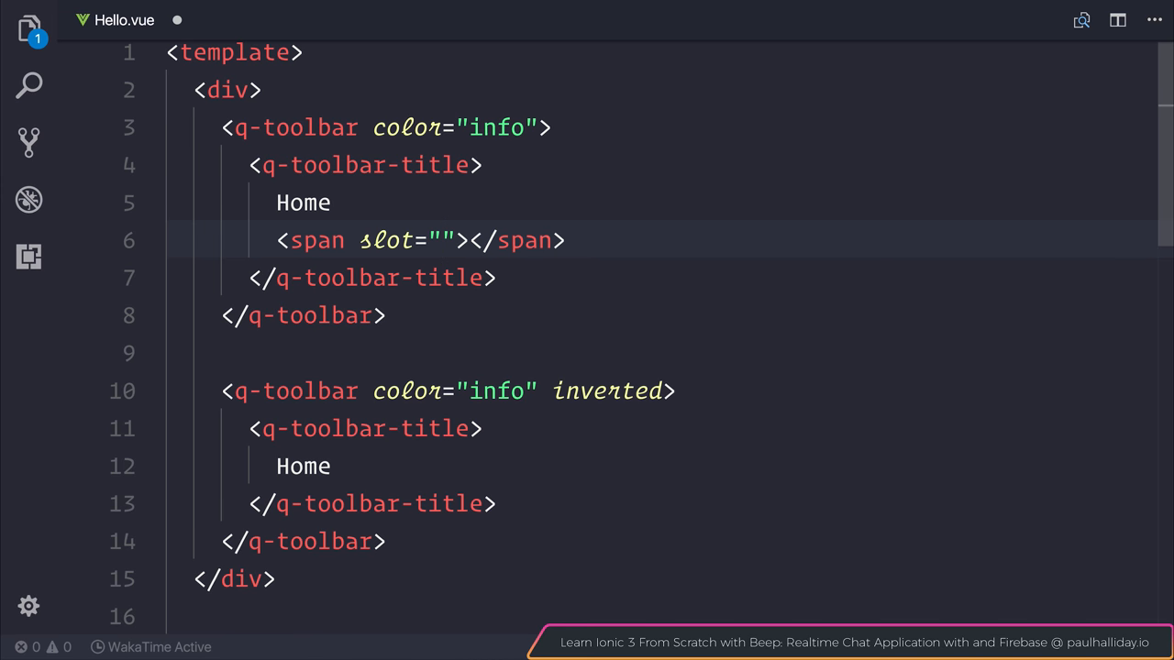
text(subtitle)
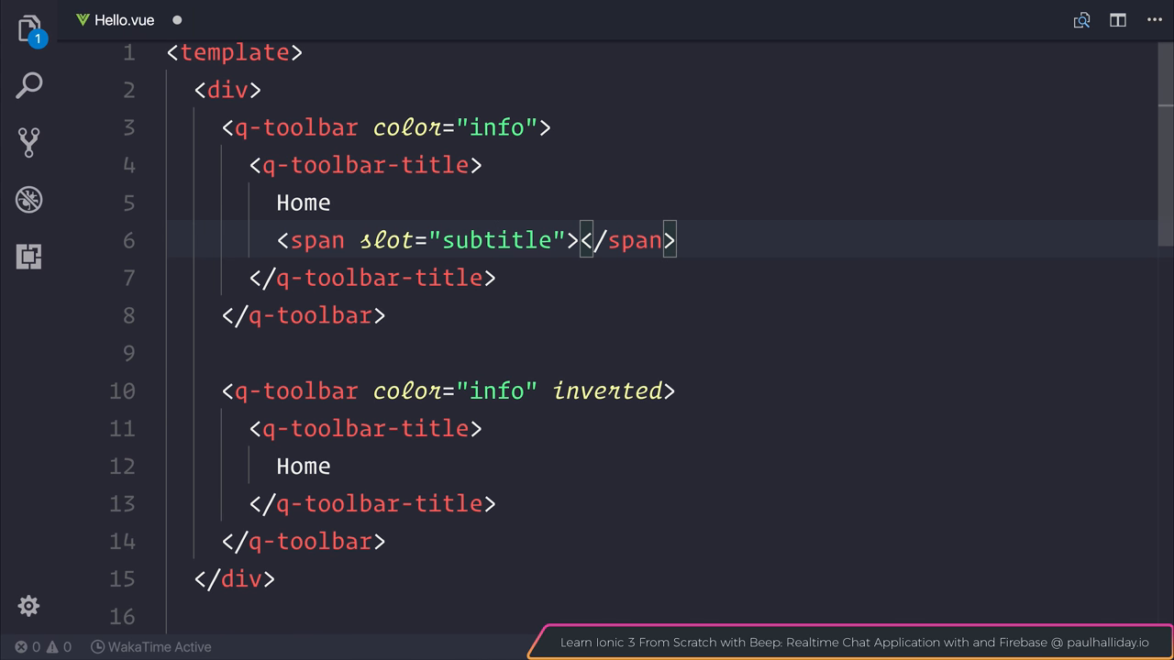
text(My Subtitle)
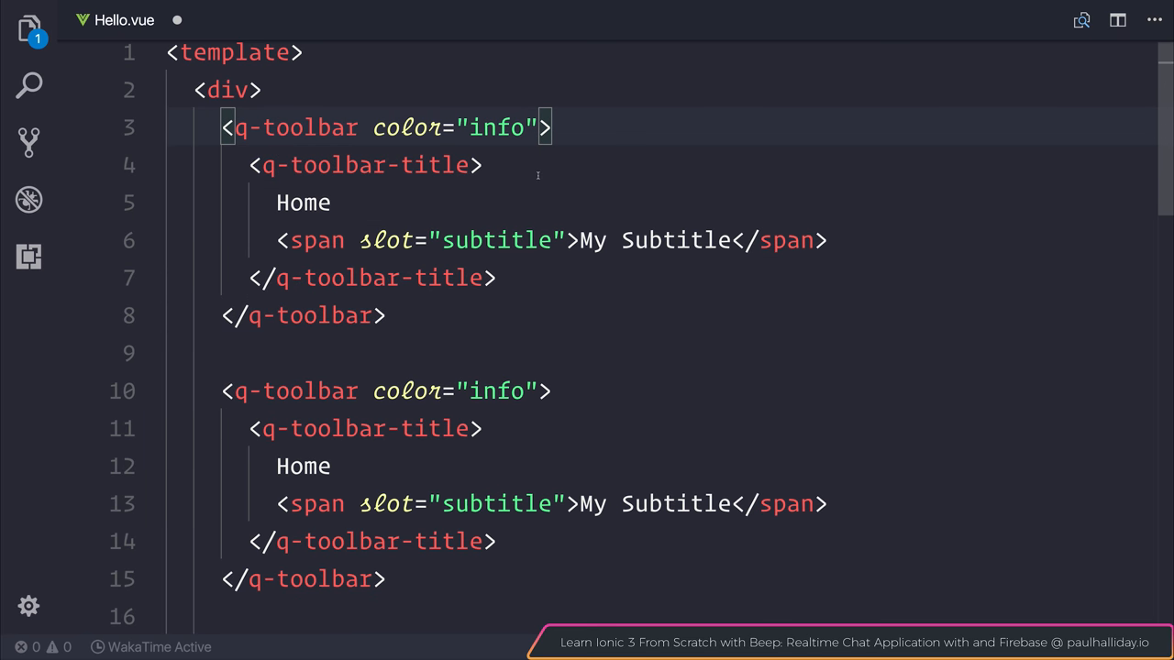
Mark the first q-toolbar glossy and save the file
text(glossy)
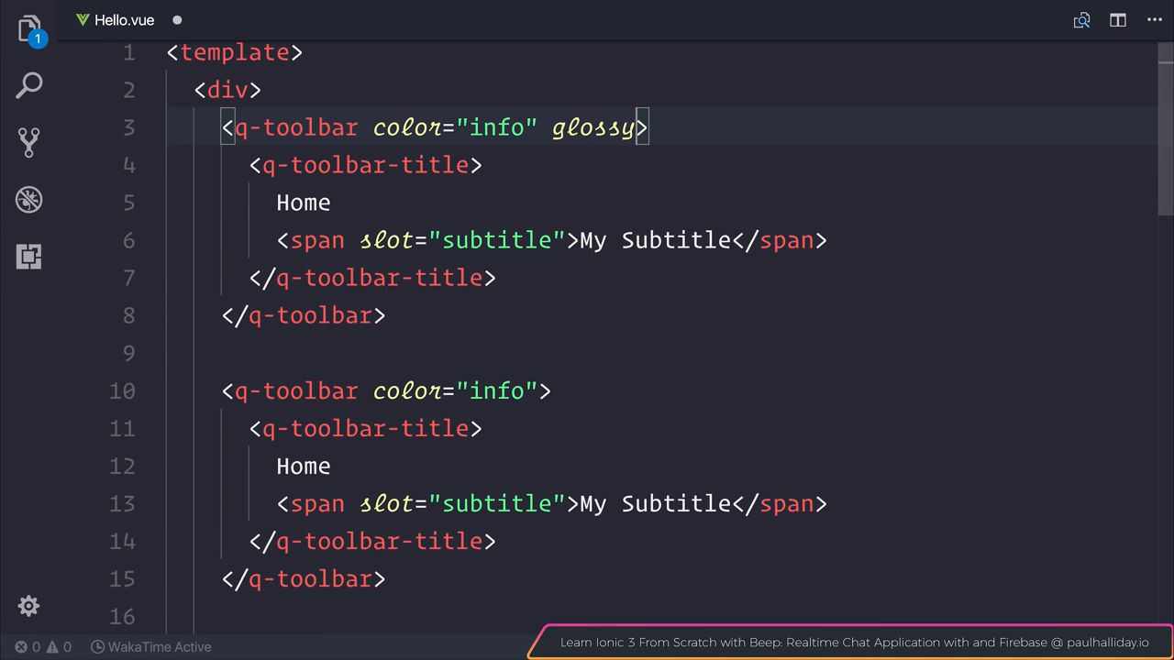
key(ctrl+s)
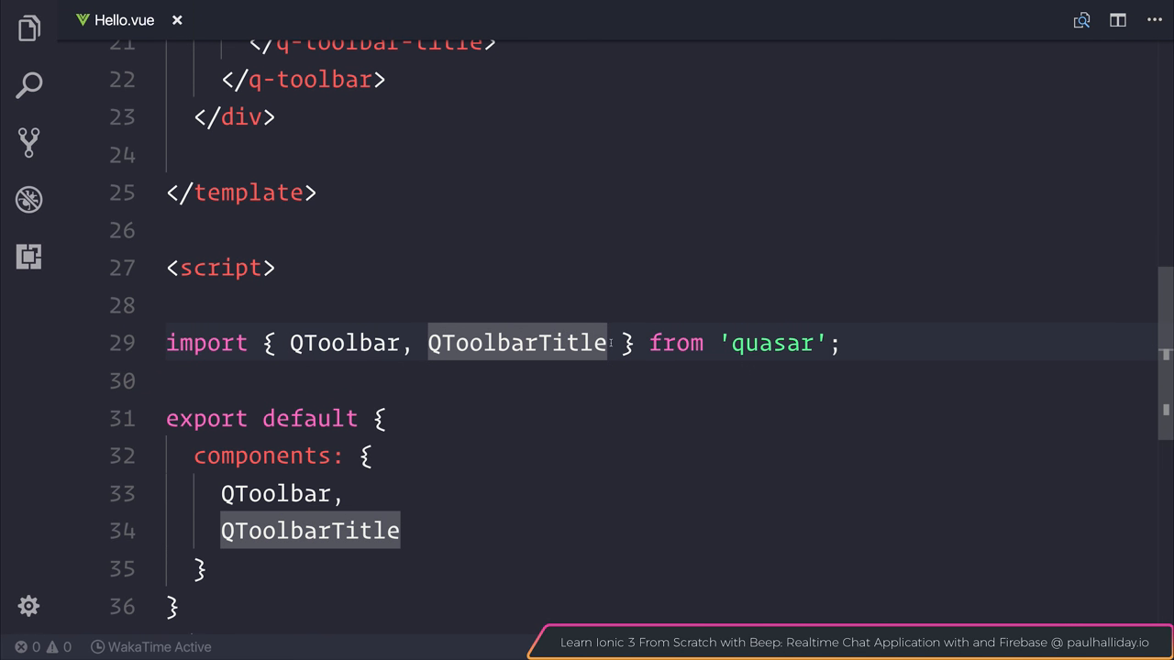
Add QBtn to the quasar import and the components list
text(,)
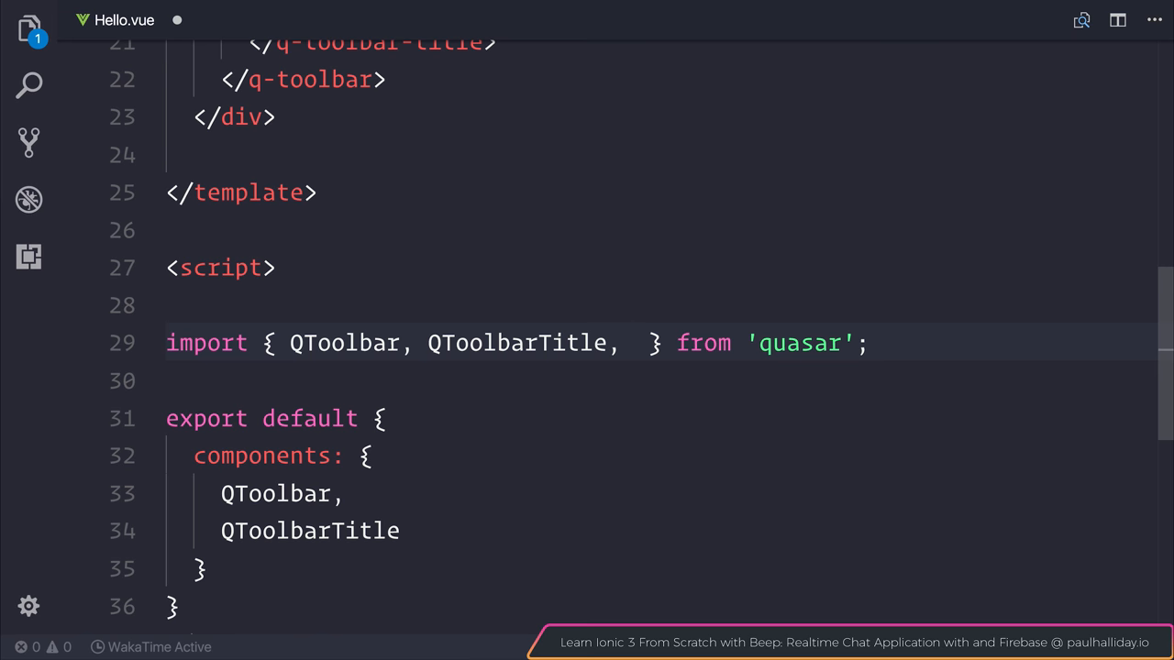
text(QBtn)
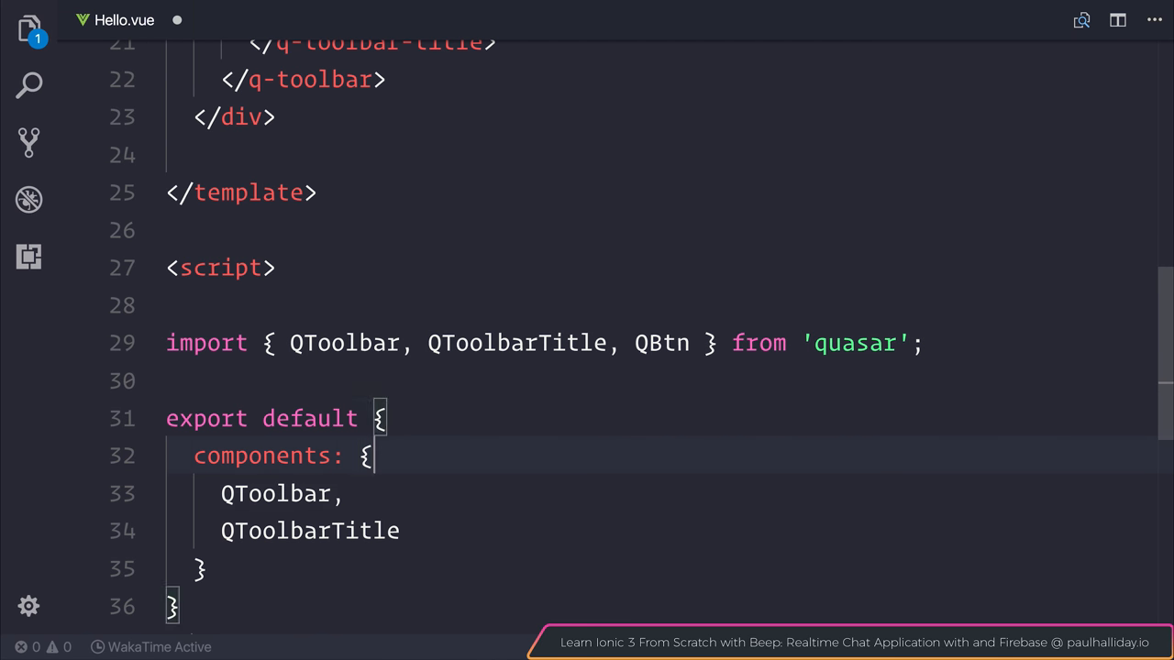
text(Q)
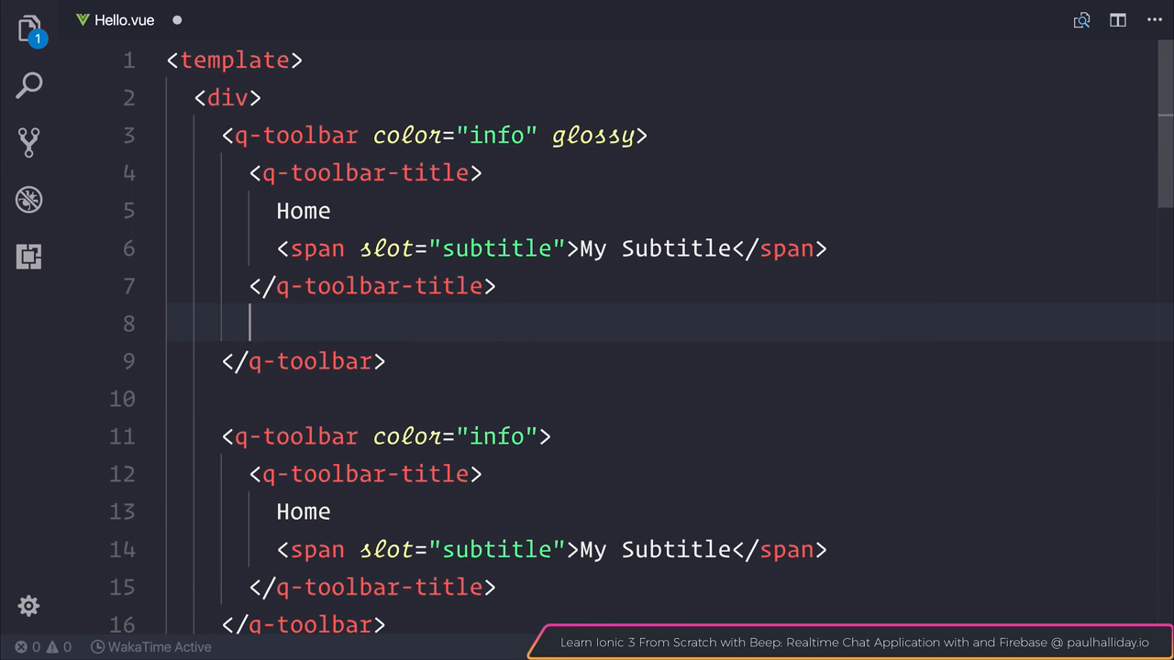
Insert a q-btn labelled Hello after the glossy toolbar's title
text(<qb)
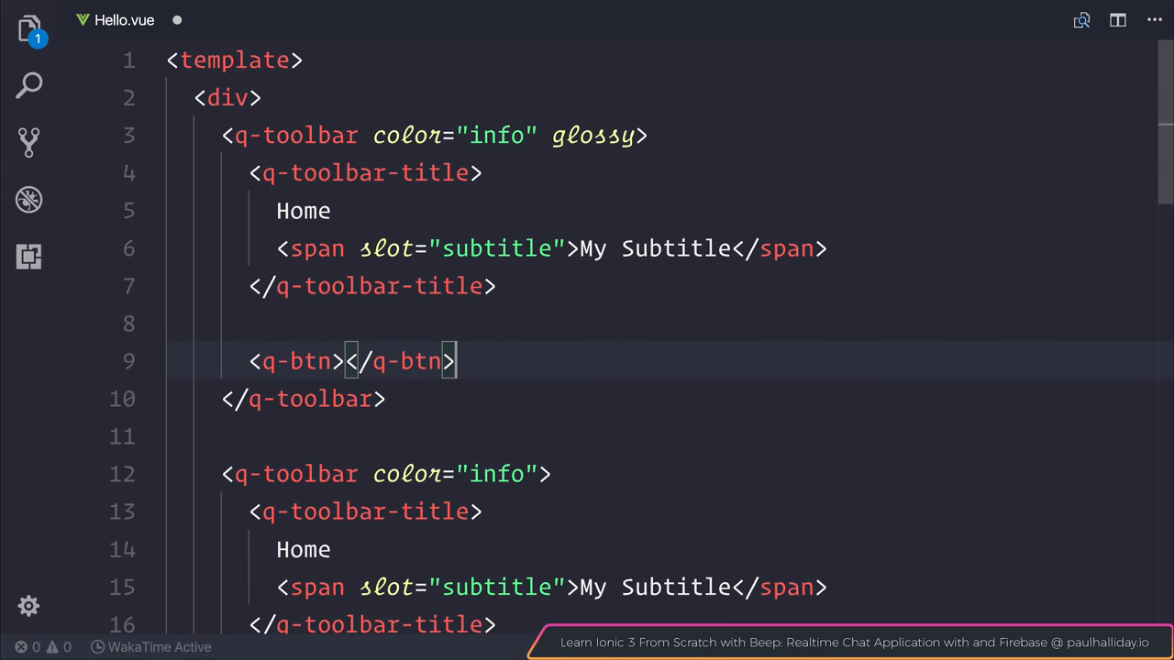
text(Hello)
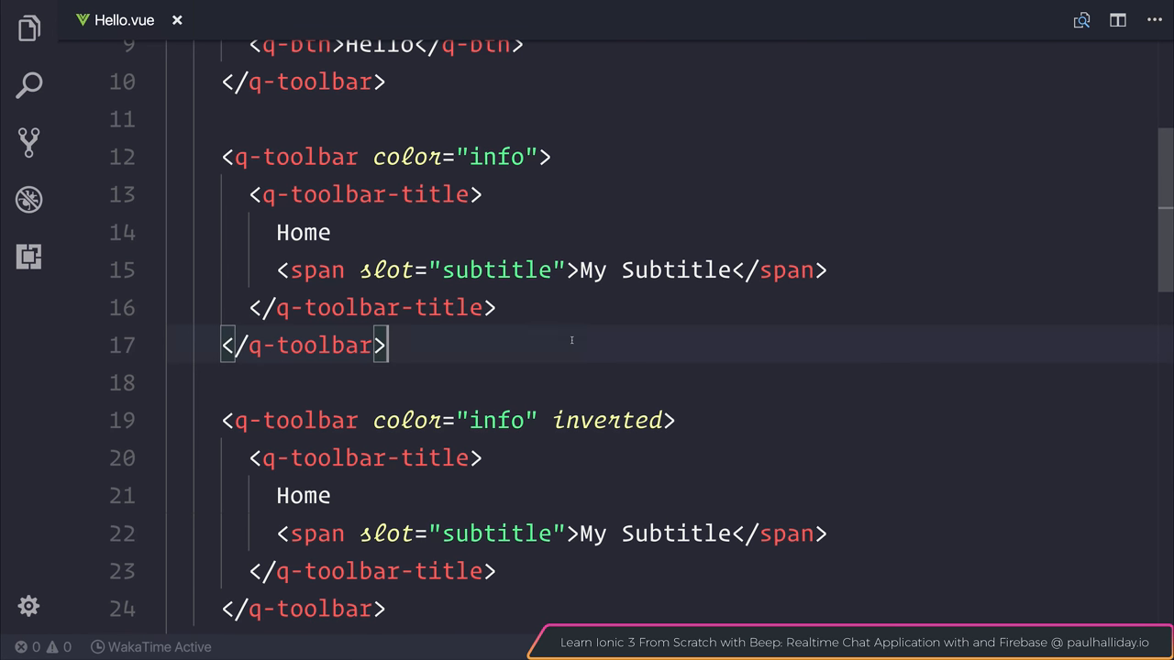
Paste the q-btn into the second toolbar and register the icon component
key(Enter)
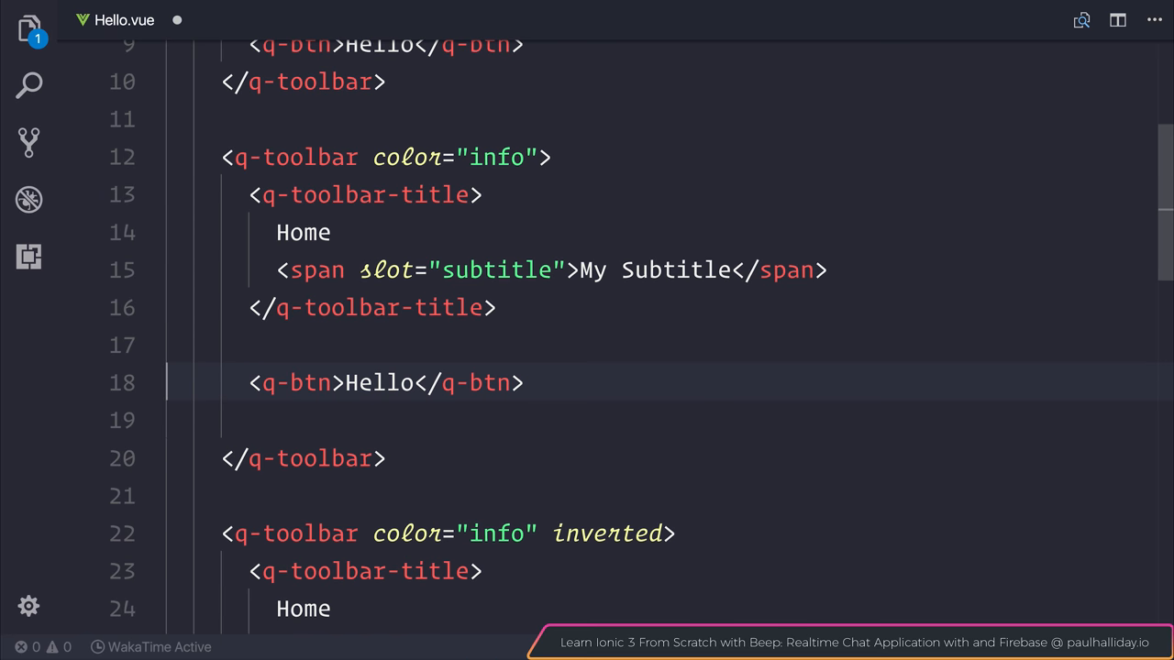
scroll(down, 3)
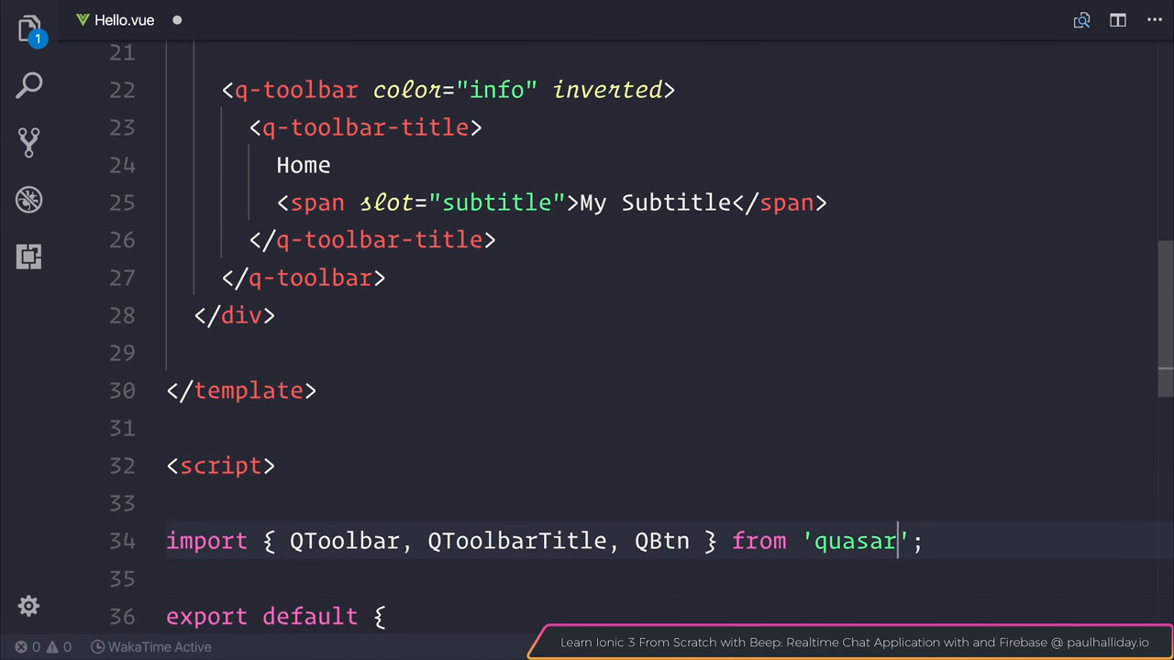
text(,)
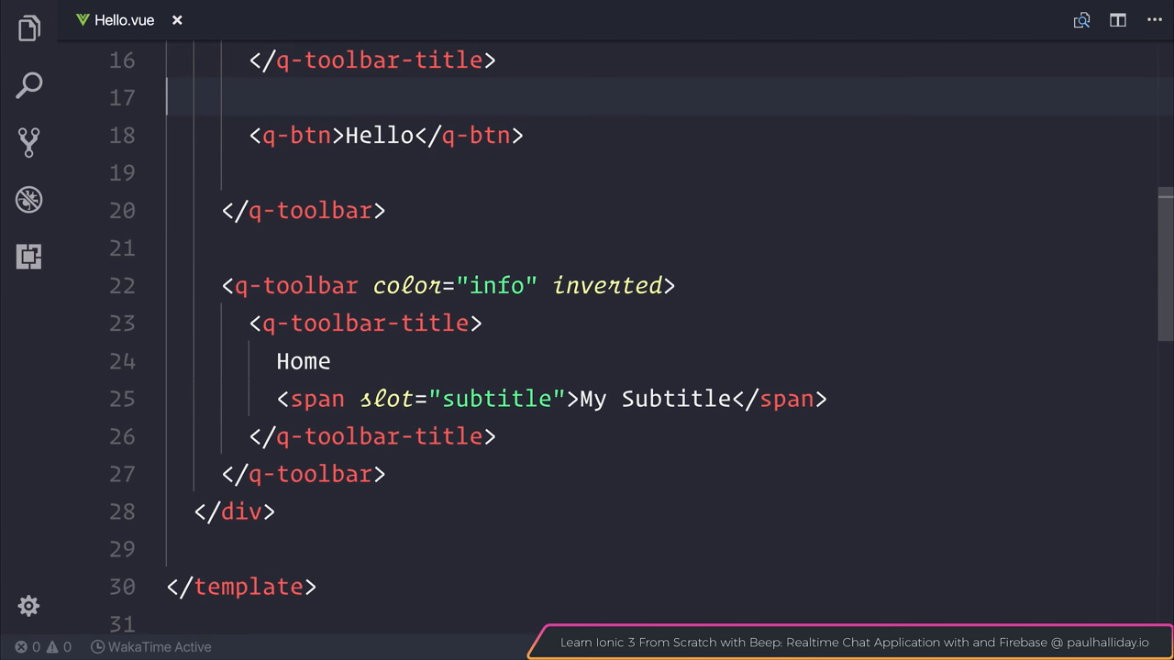
Replace the second button's Hello label with a q-icon named gamepad
key(Backspace)
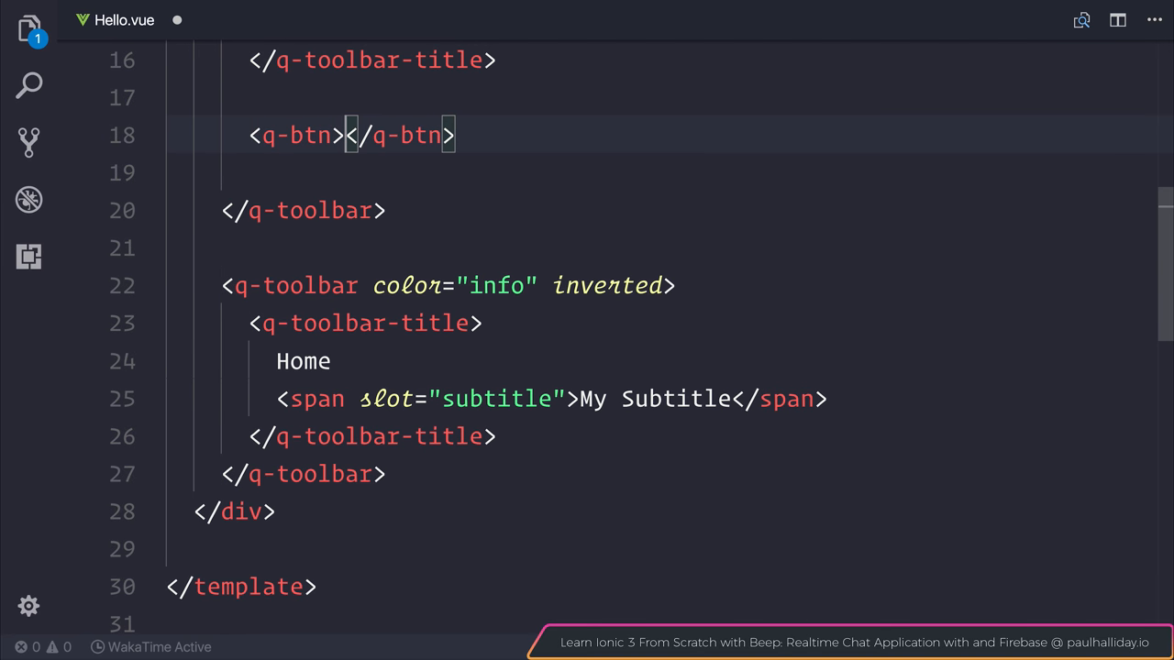
text(<q-icon></q-icon>)
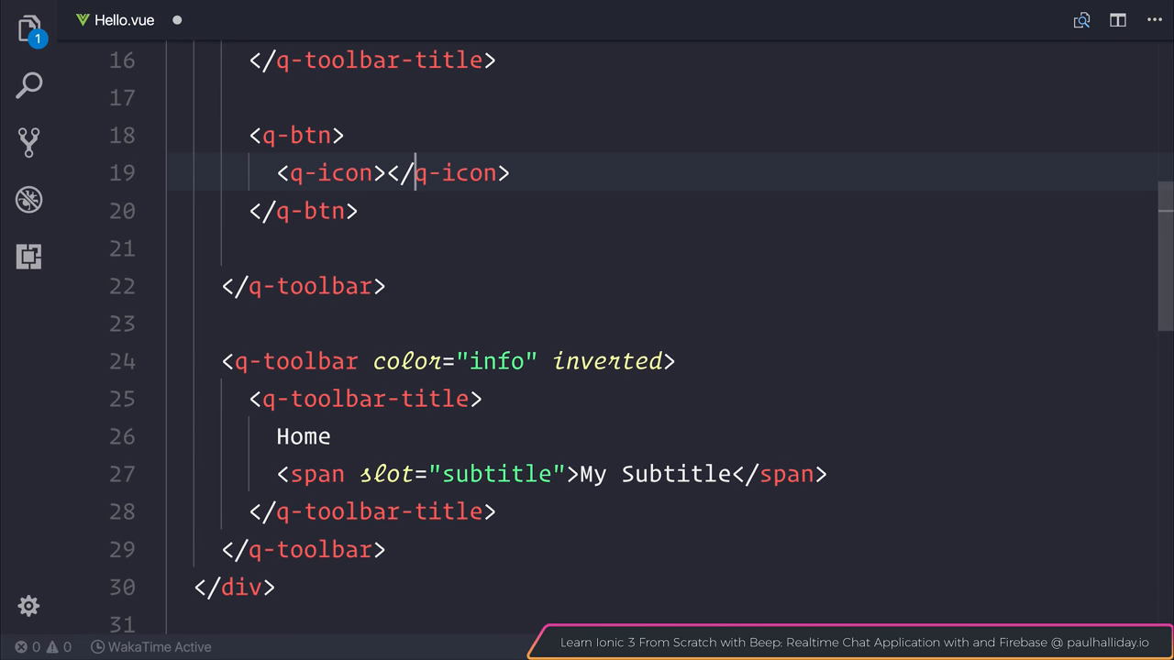
text(name="")
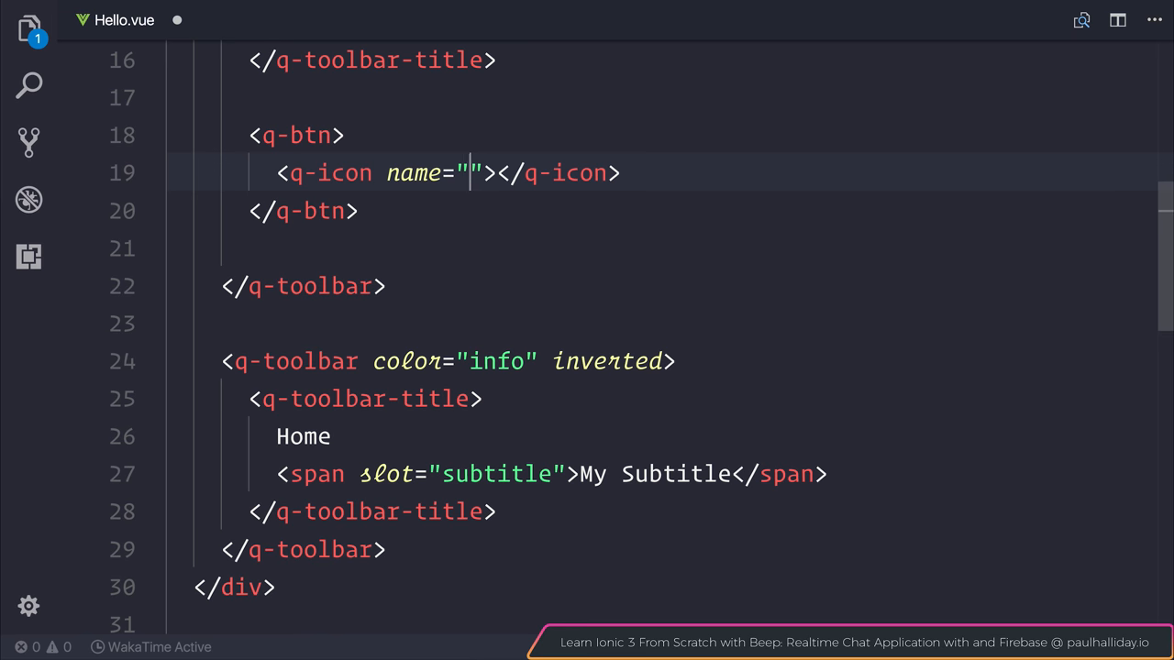
text(gamepad)
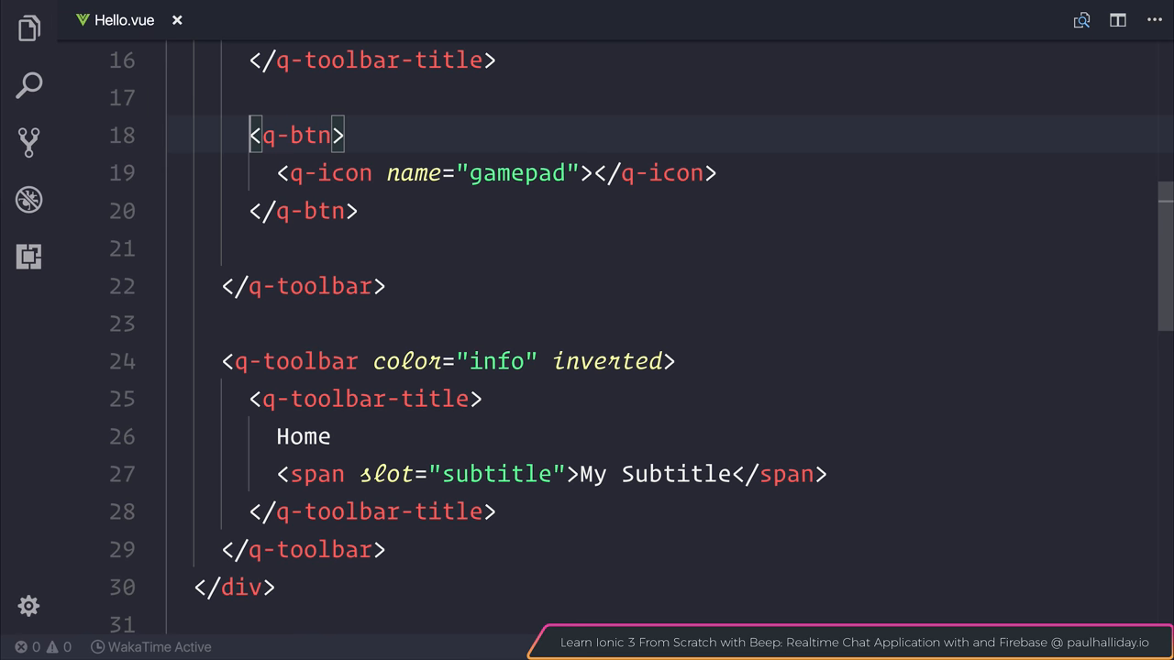
text(f)
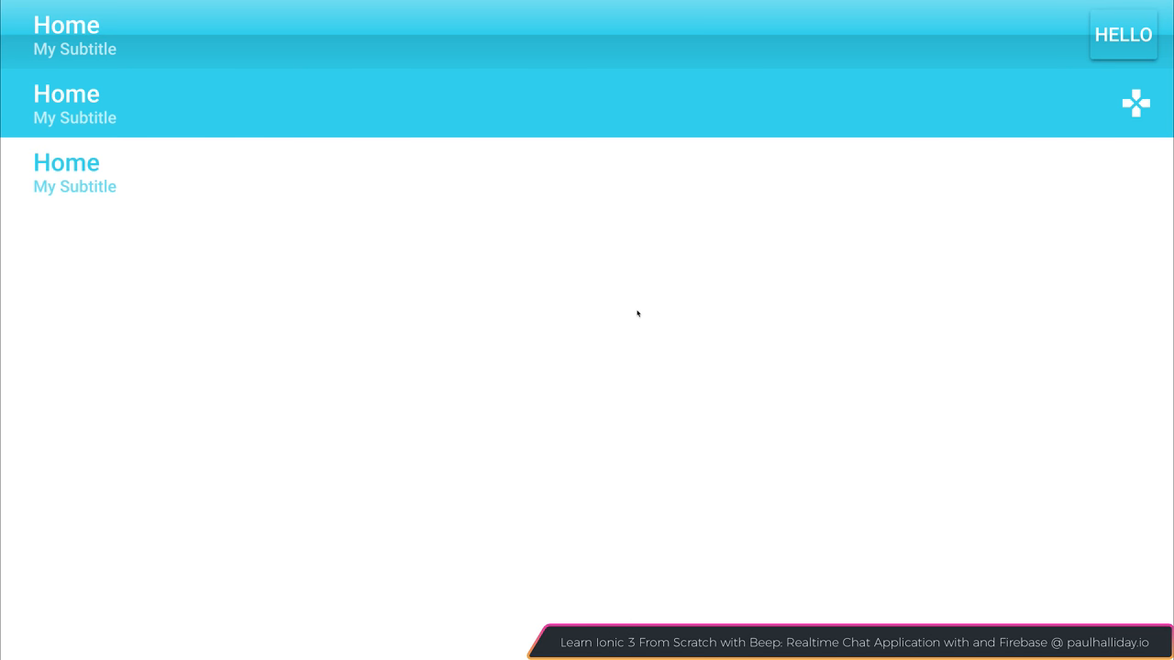
mouse_move(649, 312)
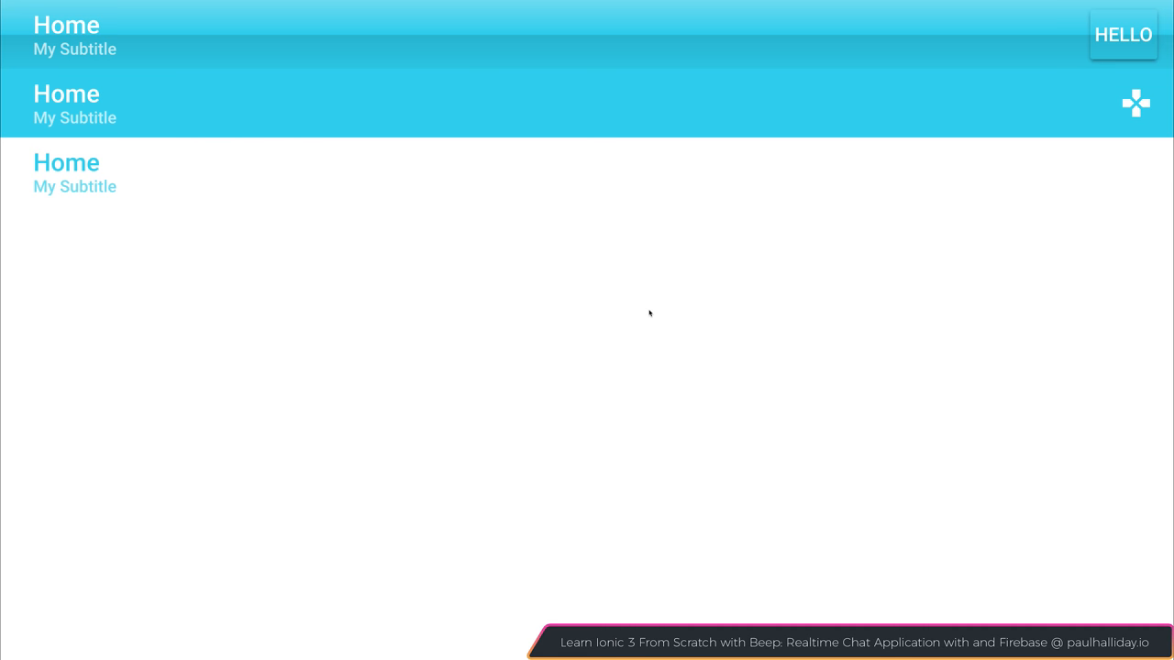
mouse_move(1135, 103)
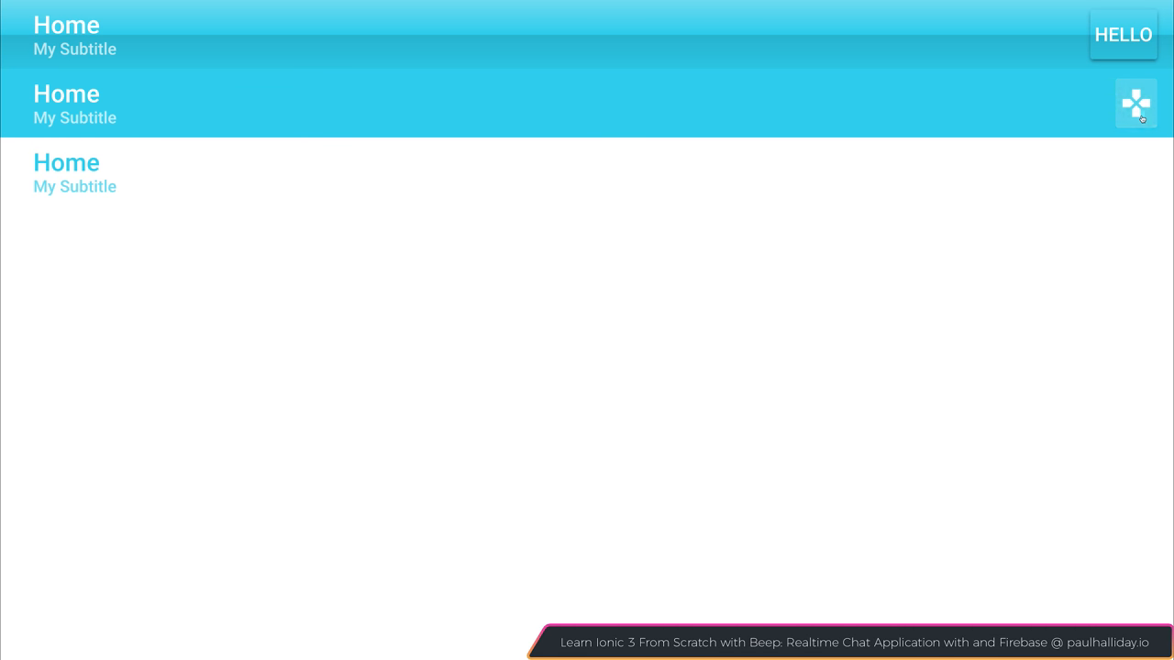
mouse_move(1032, 139)
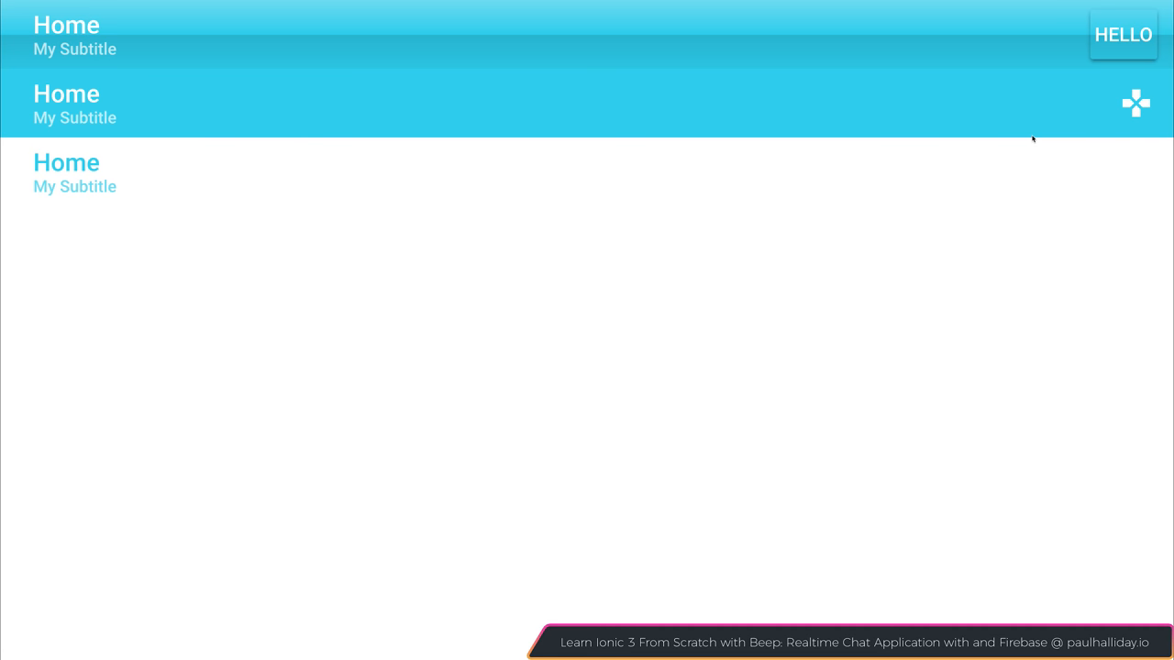